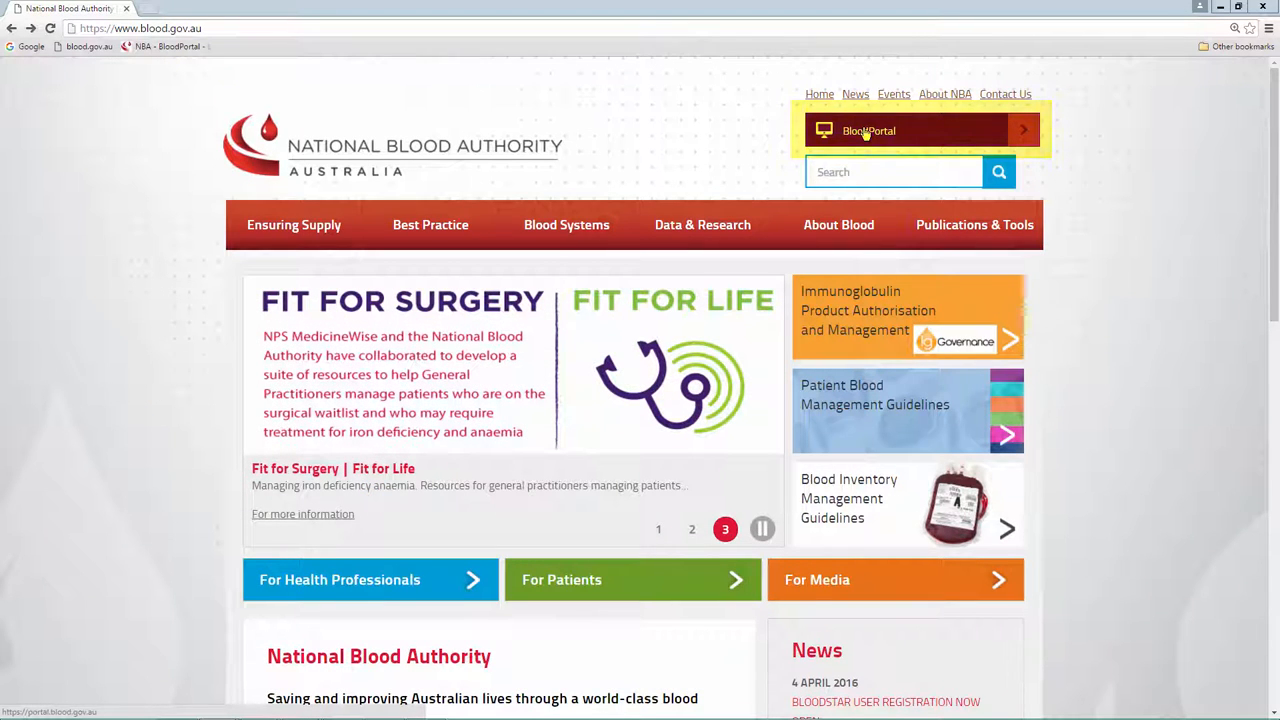
- Go from the blood.gov.au homepage to the BloodPortal login page
{"action": "left_click", "coordinate": [868, 130]}
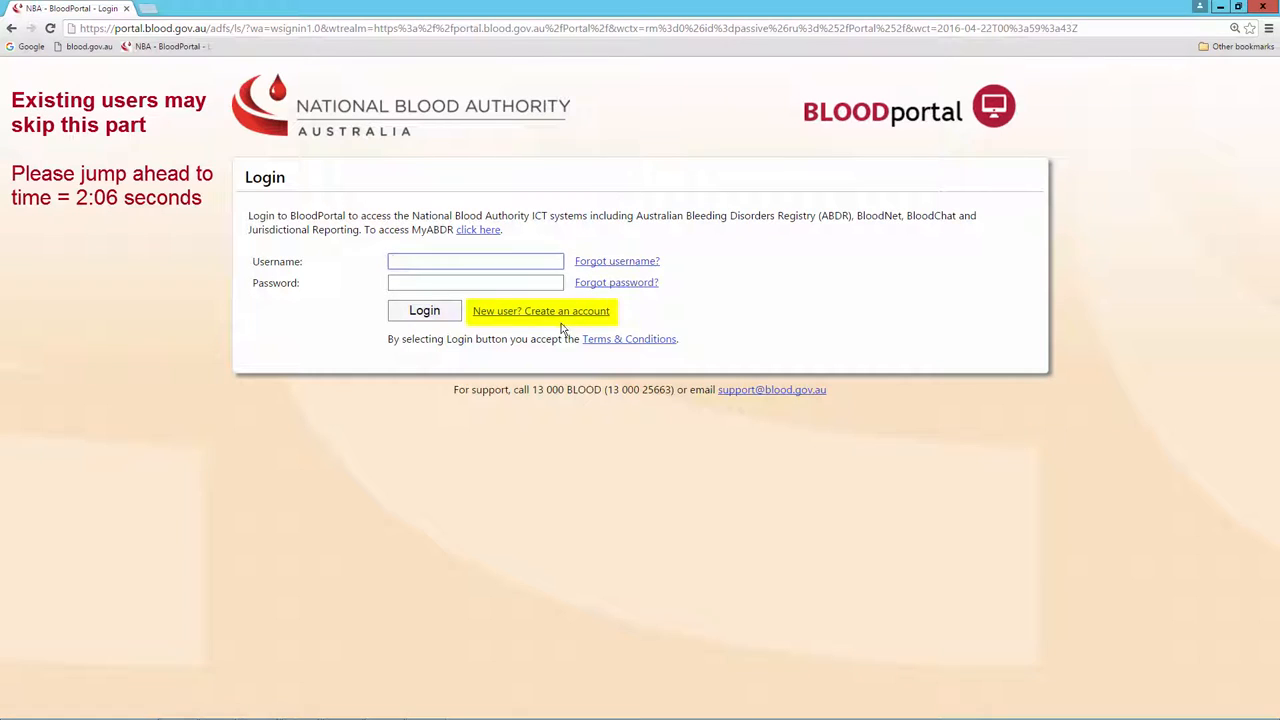
{"action": "left_click", "coordinate": [541, 310]}
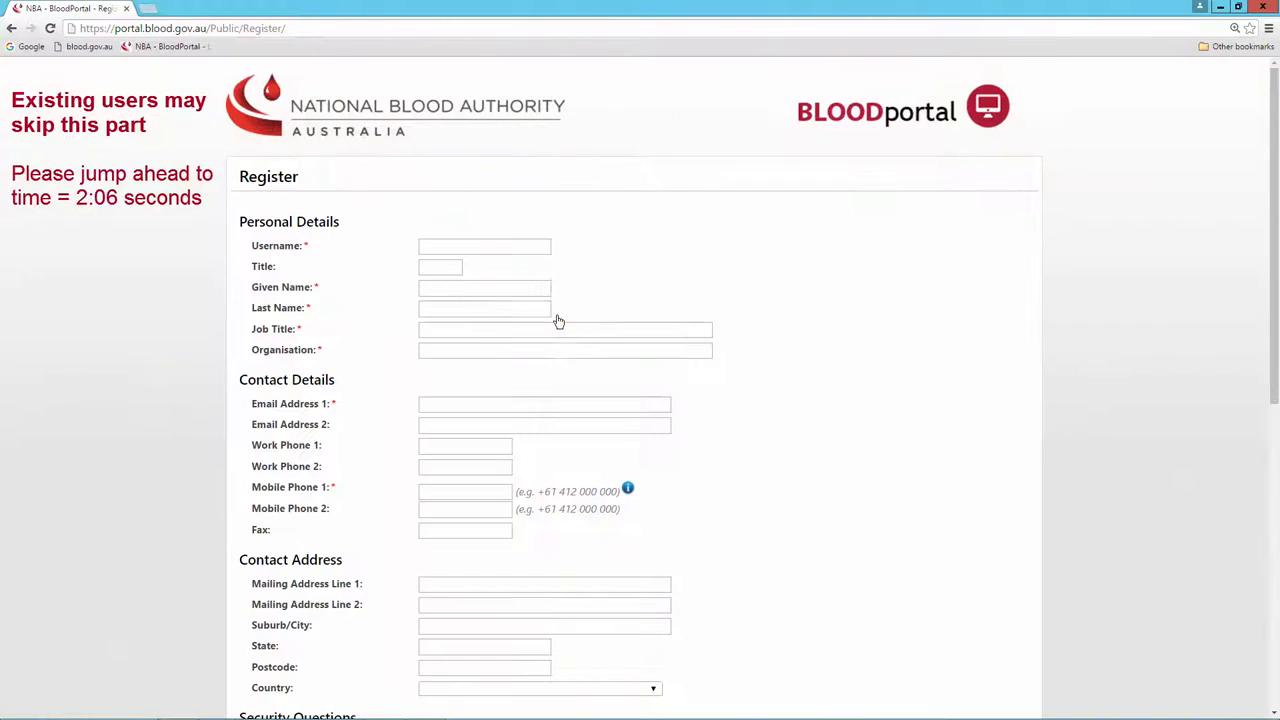
{"action": "type", "text": "FS2015"}
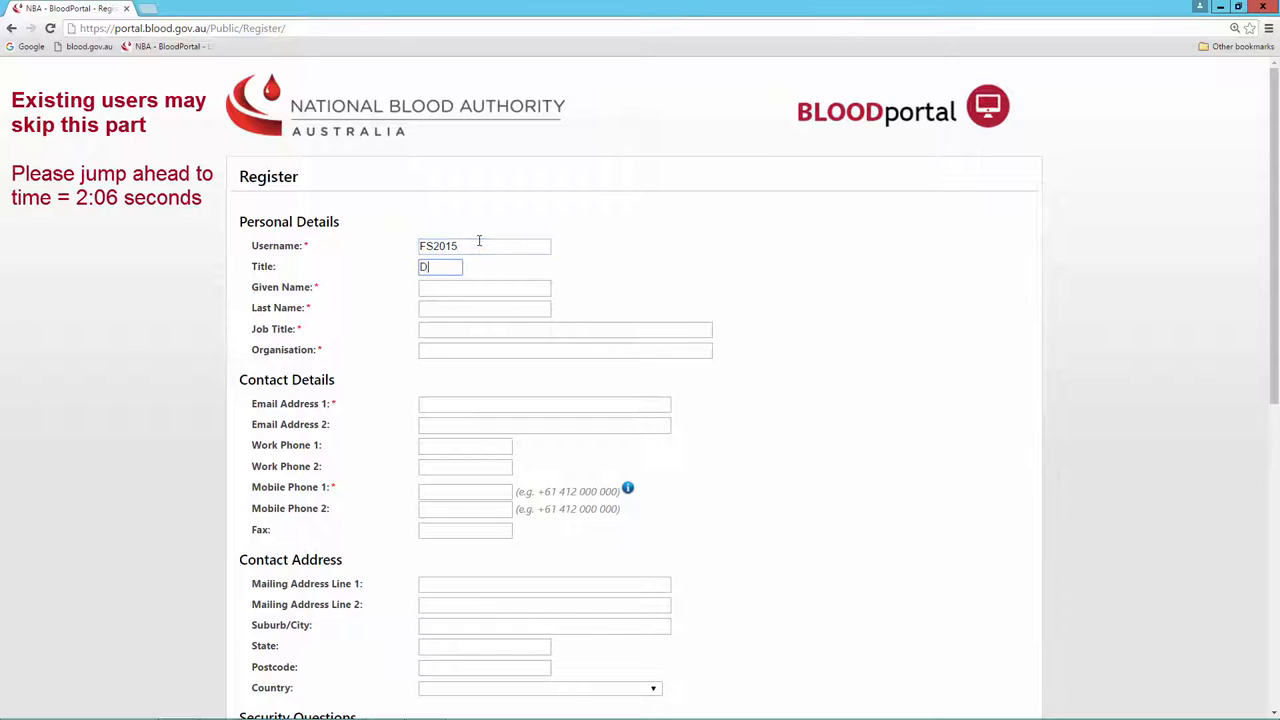
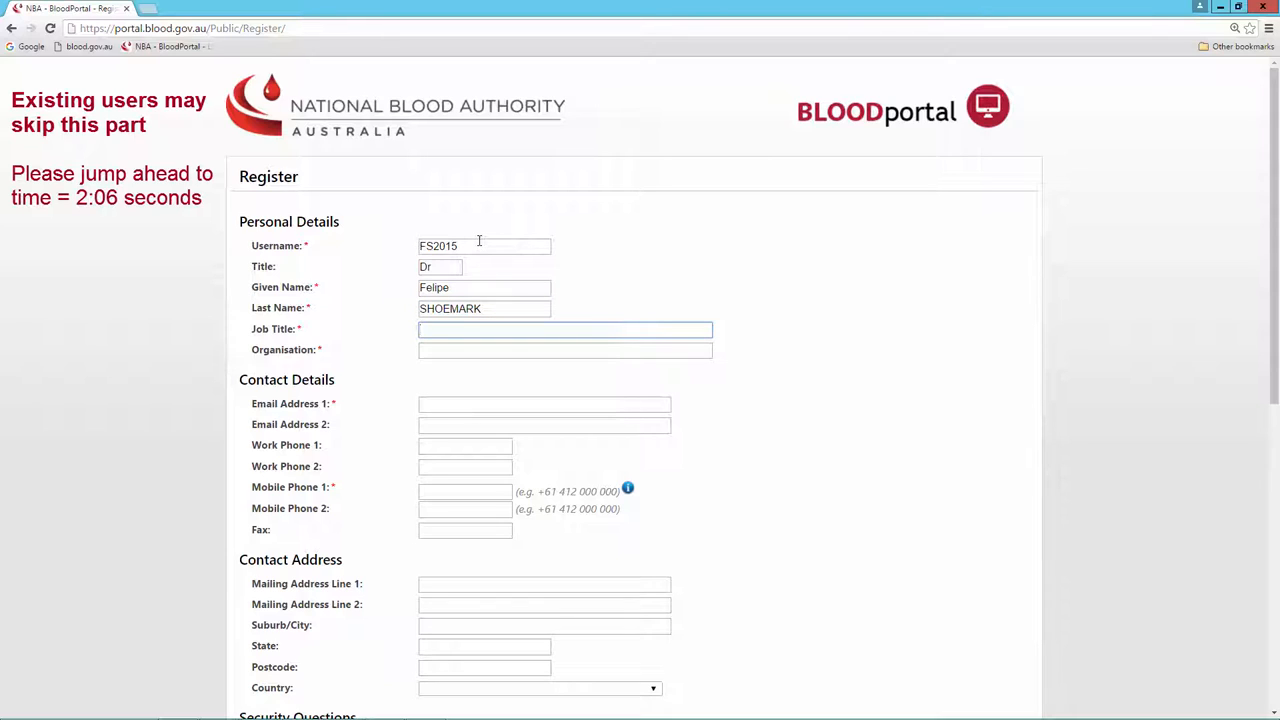
{"action": "type", "text": "Medical Practition"}
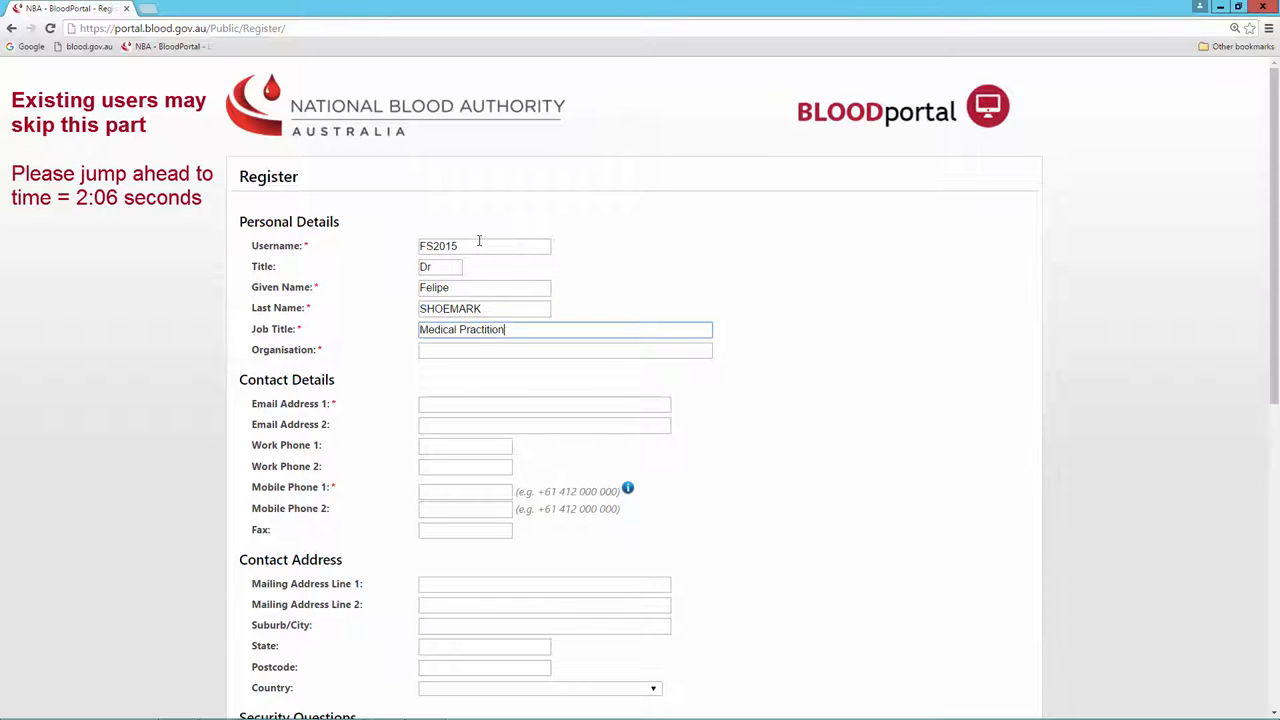
{"action": "type", "text": "Government Health"}
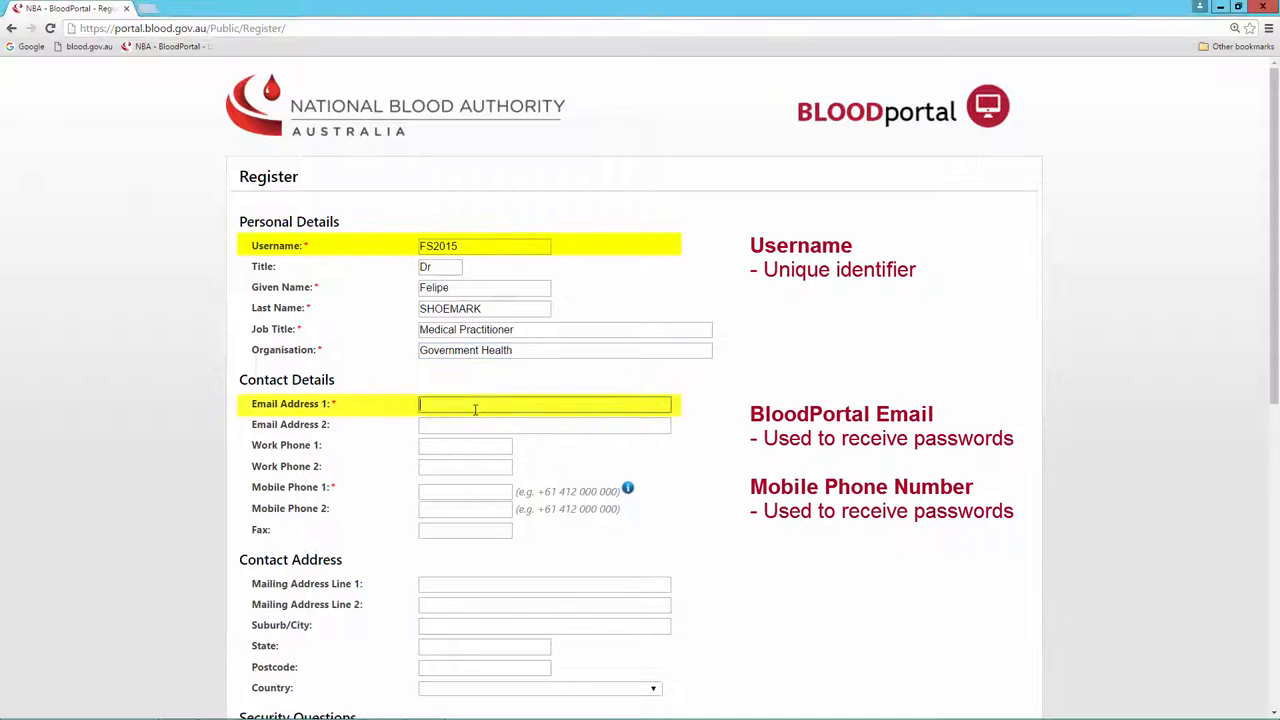
{"action": "type", "text": "reception@testhospital.gov.au"}
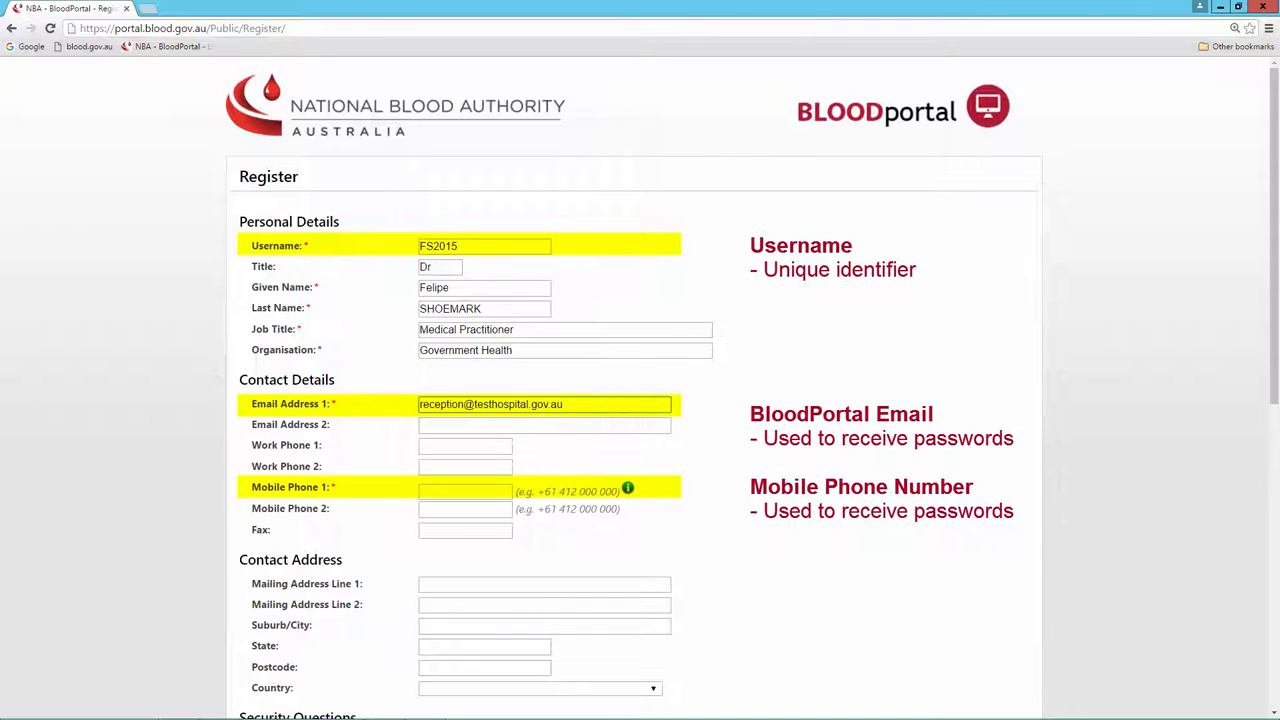
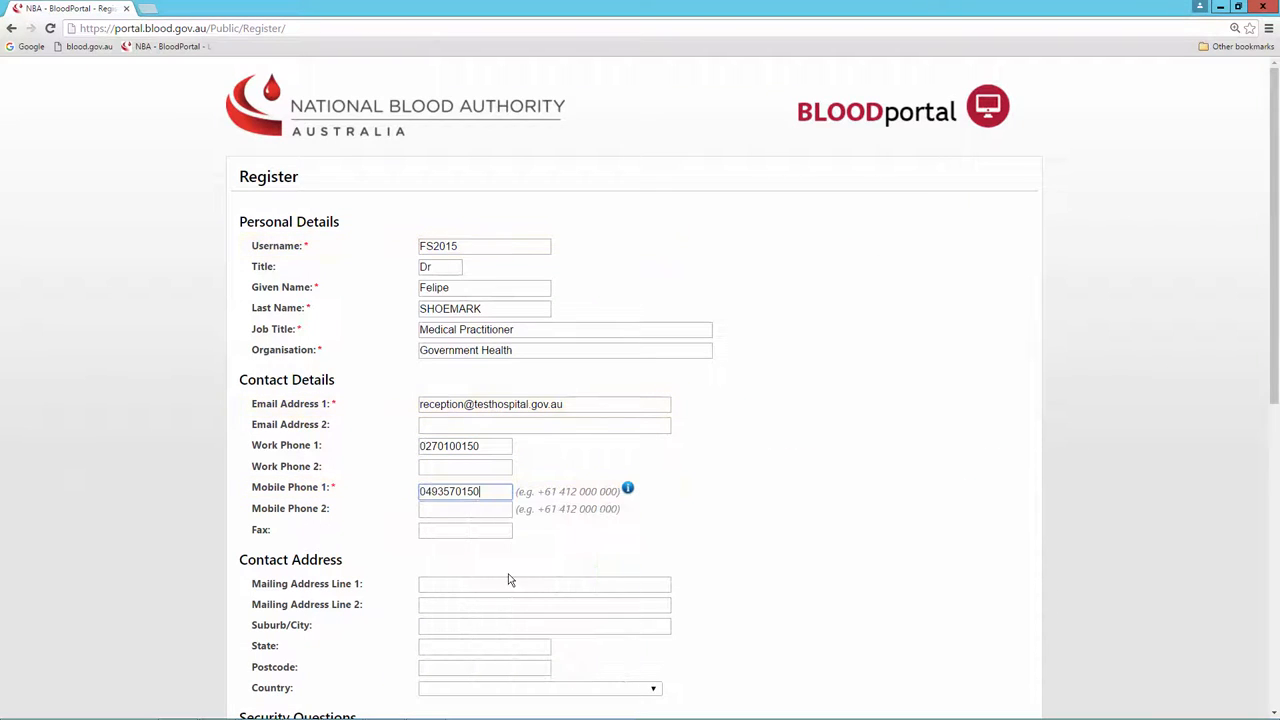
{"action": "mouse_move", "coordinate": [957, 521]}
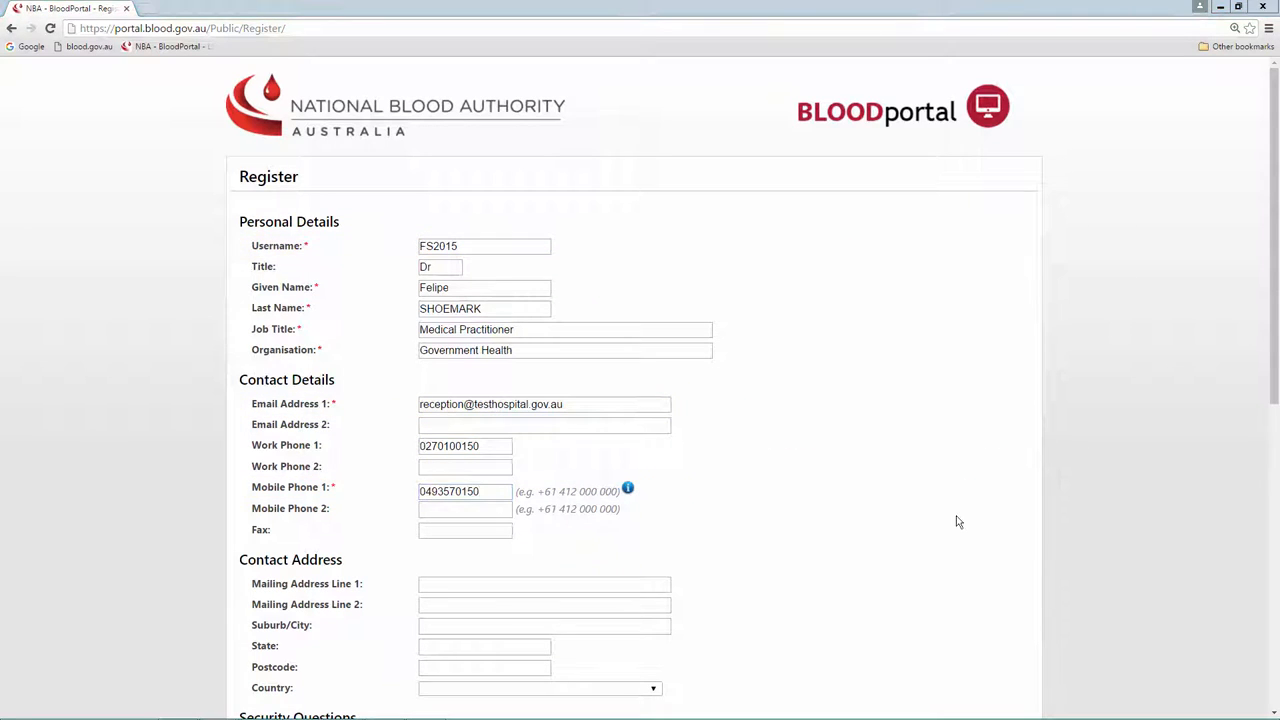
{"action": "scroll", "scroll_direction": "down", "scroll_amount": 3}
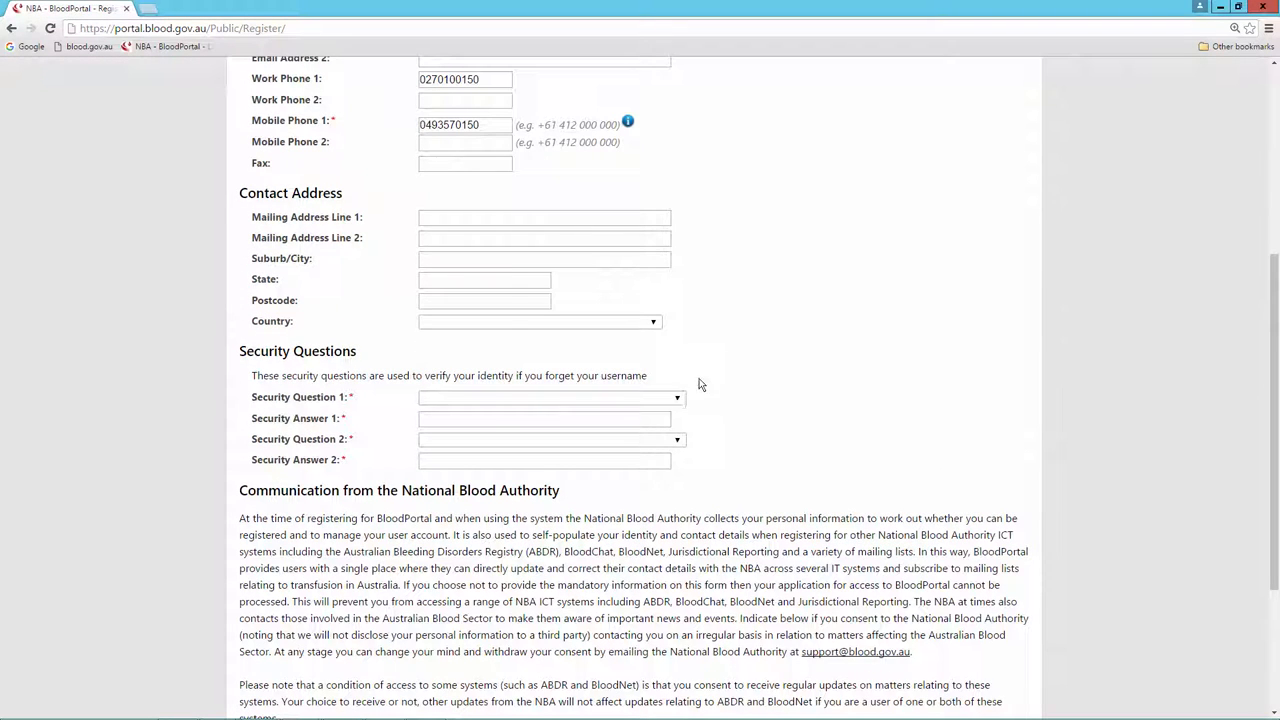
{"action": "left_click", "coordinate": [550, 397]}
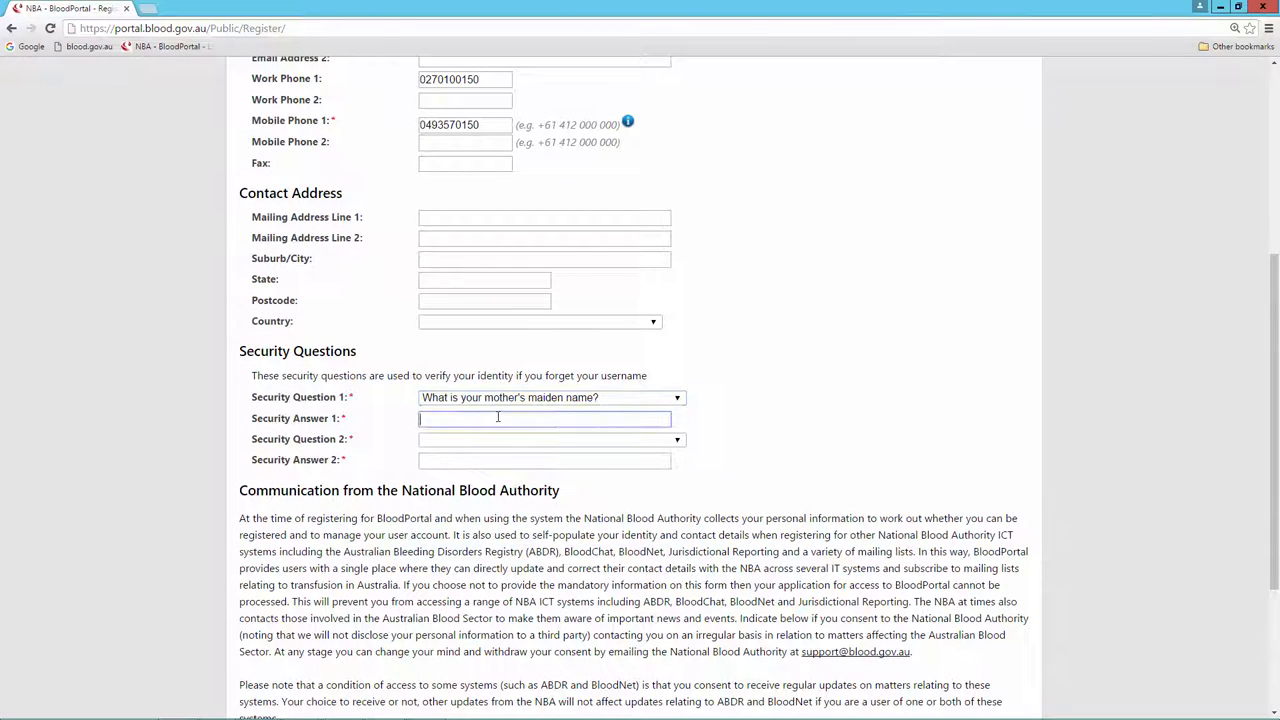
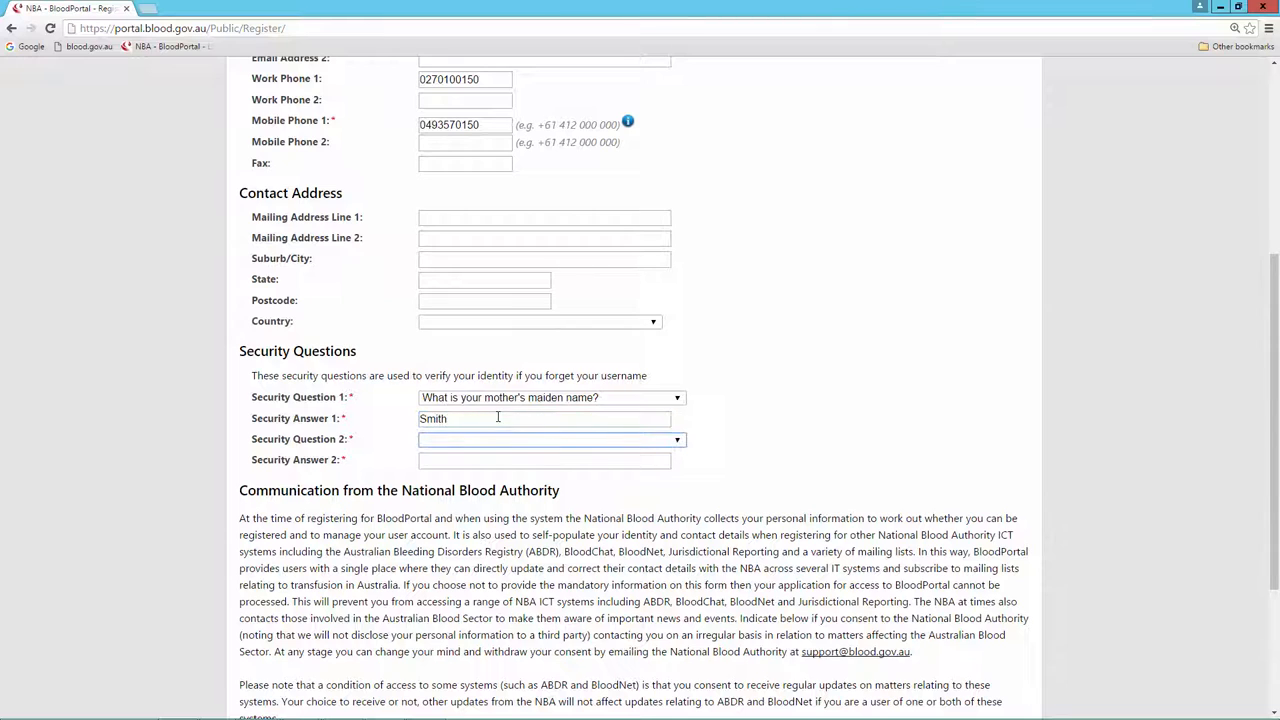
{"action": "left_click", "coordinate": [550, 439]}
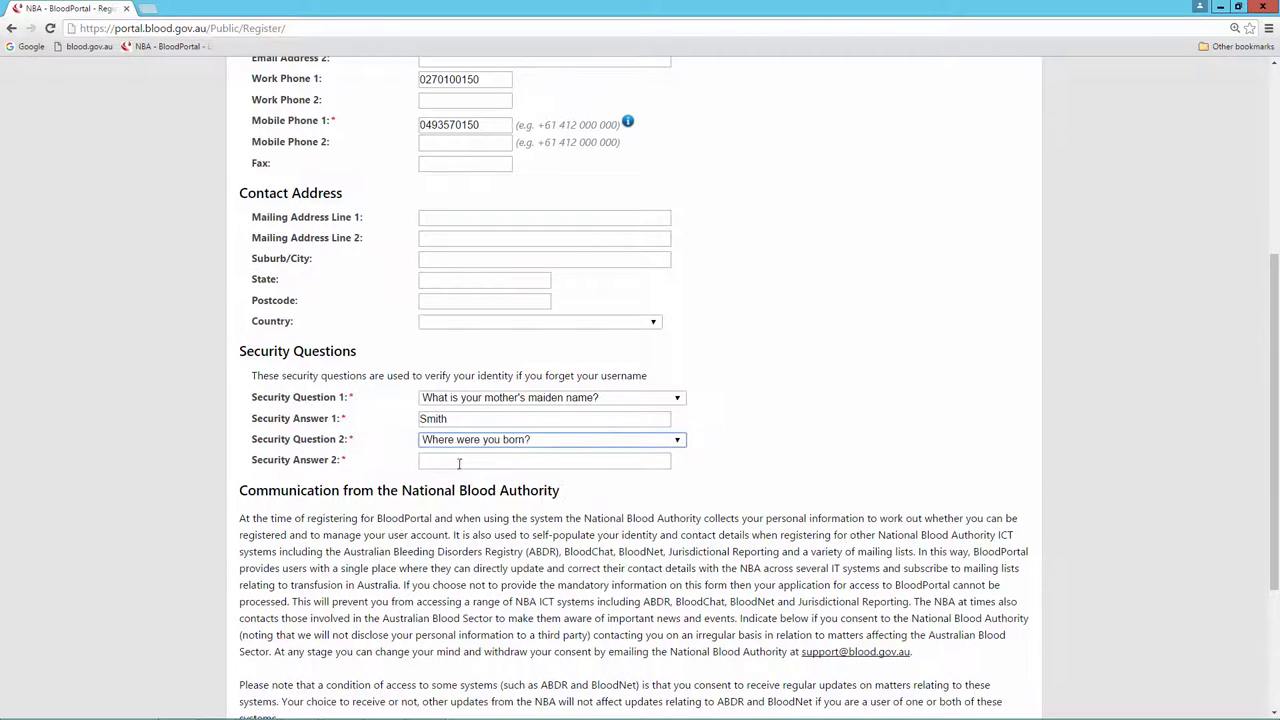
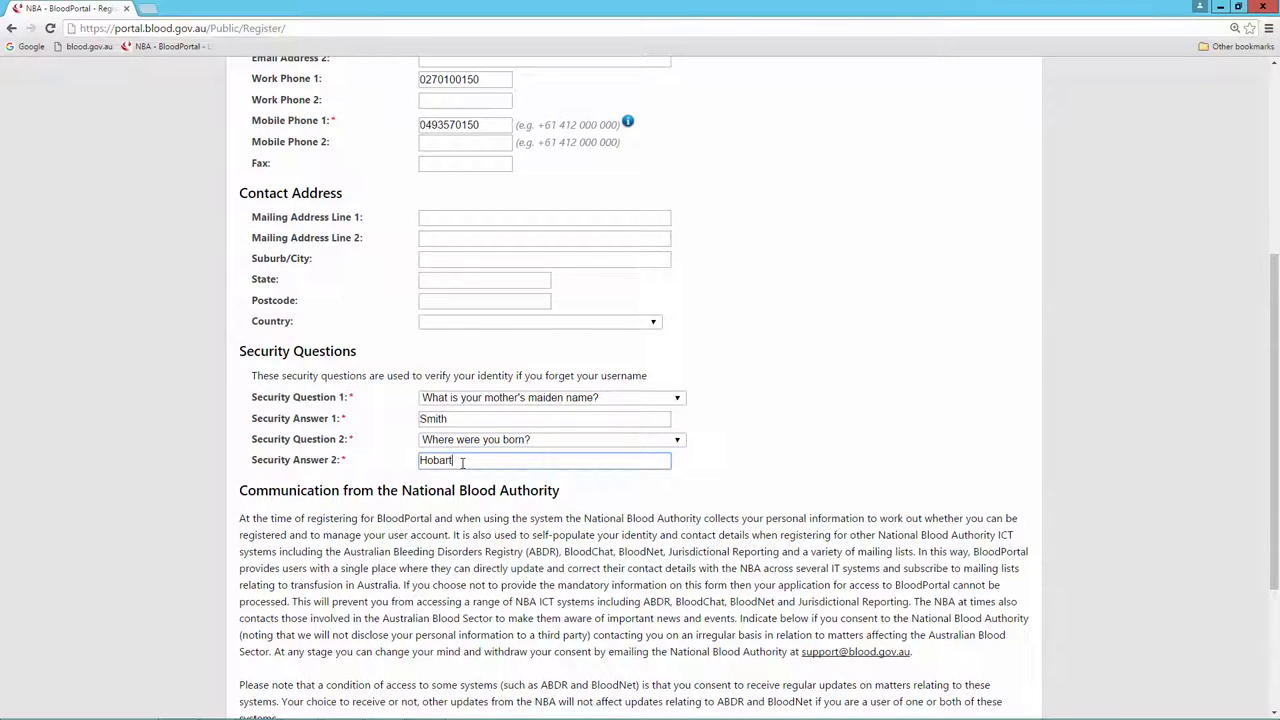
- Select 'I Consent' to communications and save the registration
{"action": "scroll", "scroll_direction": "down", "scroll_amount": 3}
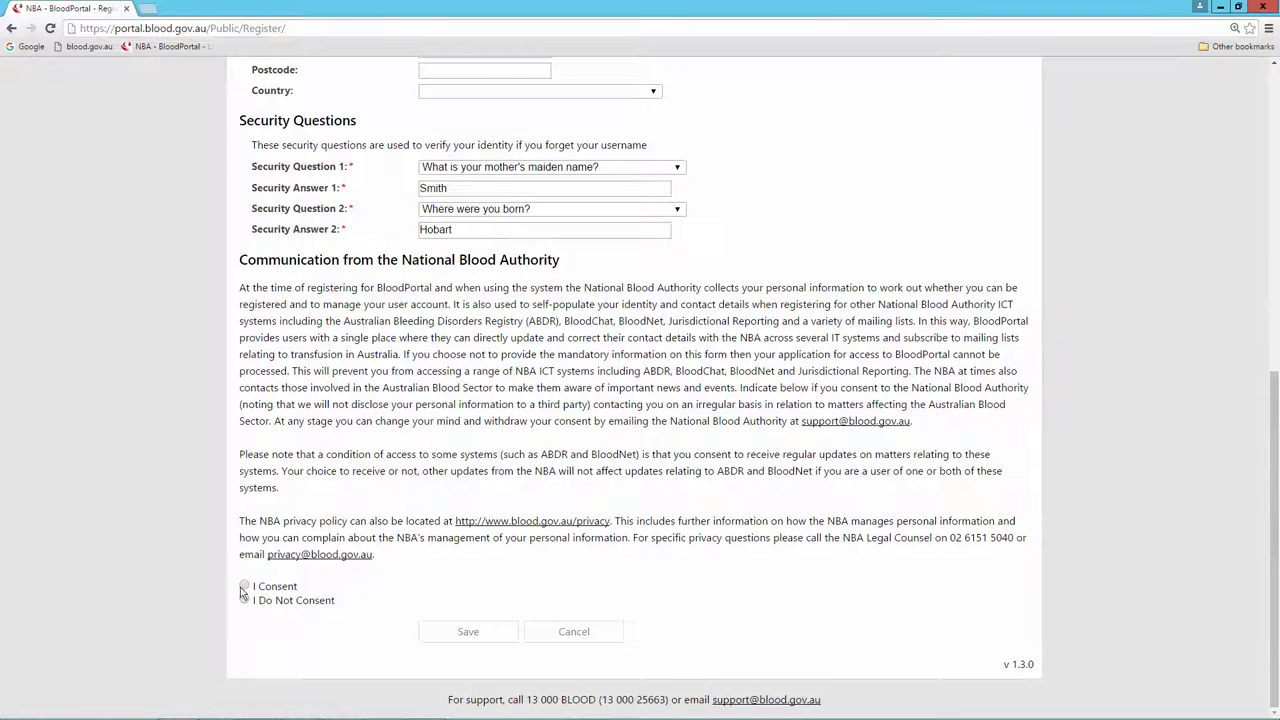
{"action": "left_click", "coordinate": [468, 631]}
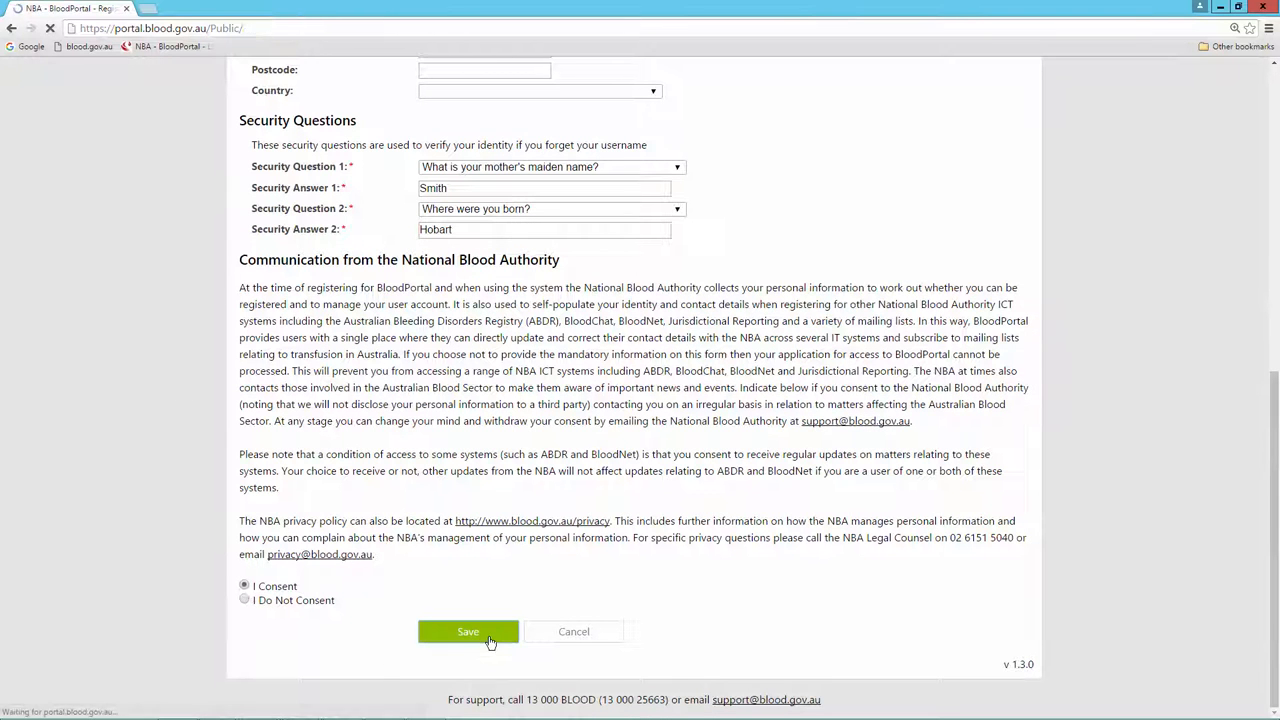
{"action": "left_click", "coordinate": [467, 631]}
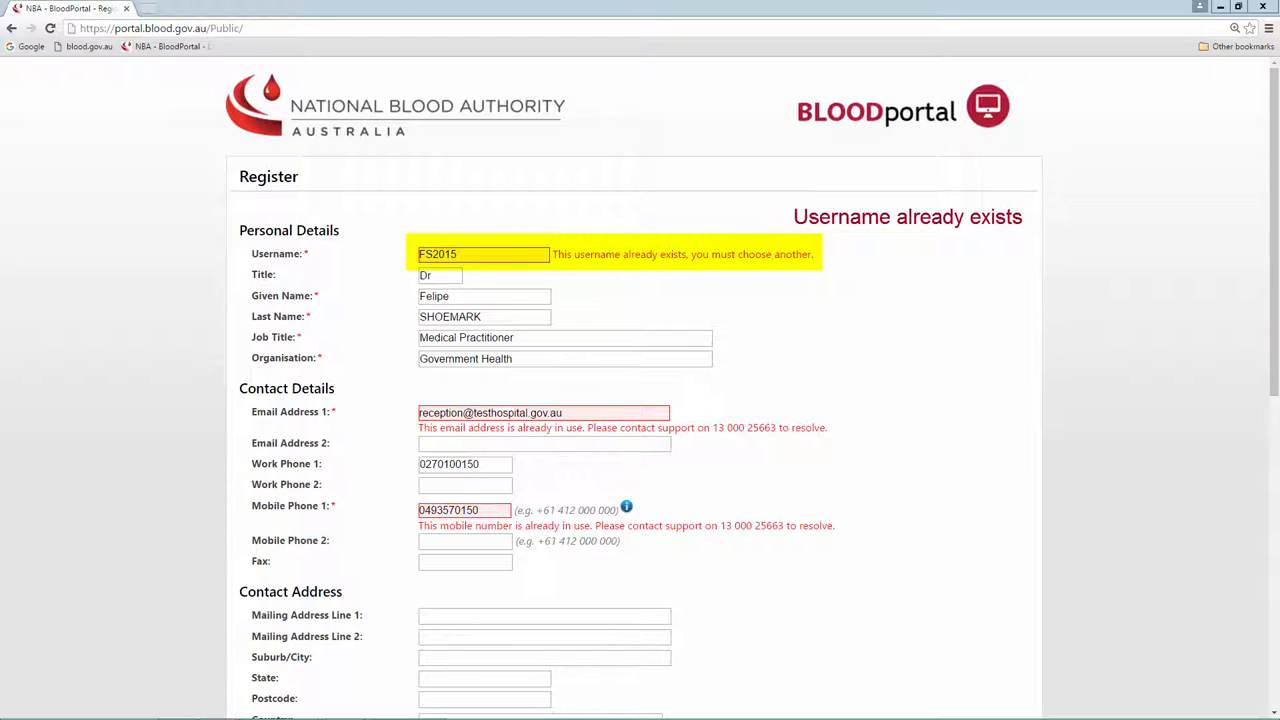
{"action": "double_click", "coordinate": [437, 254]}
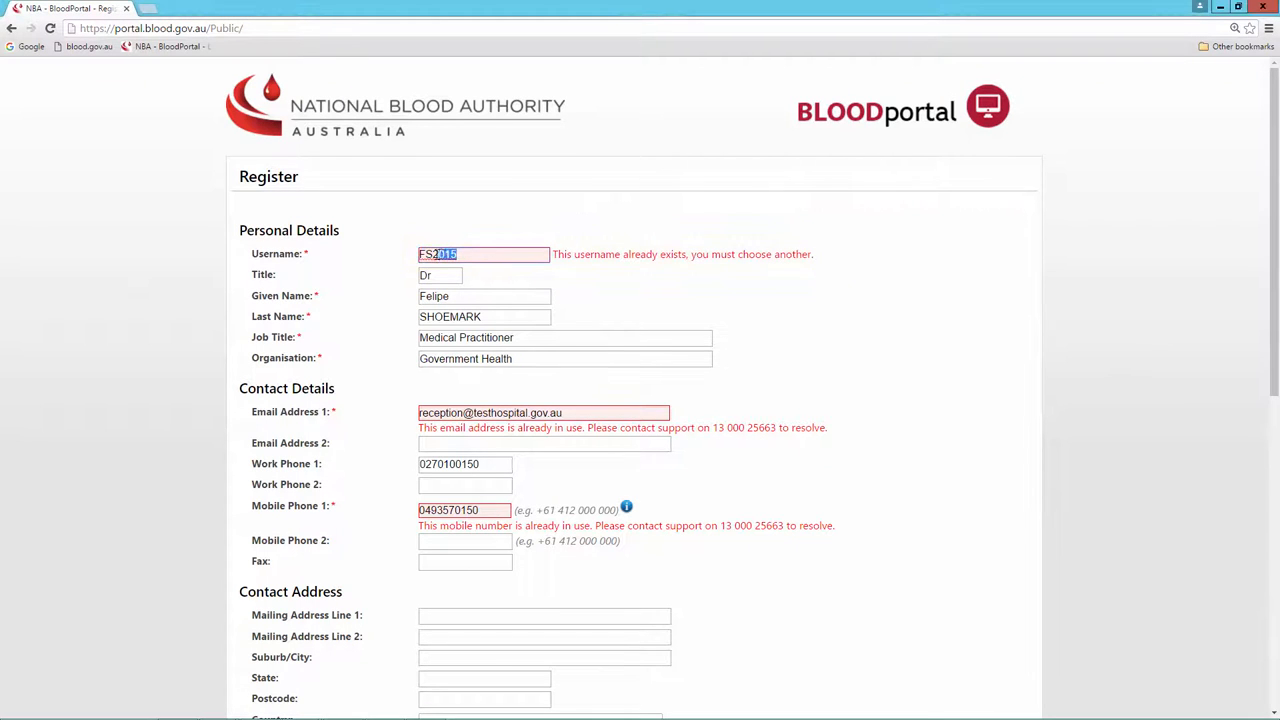
{"action": "key", "text": "Backspace"}
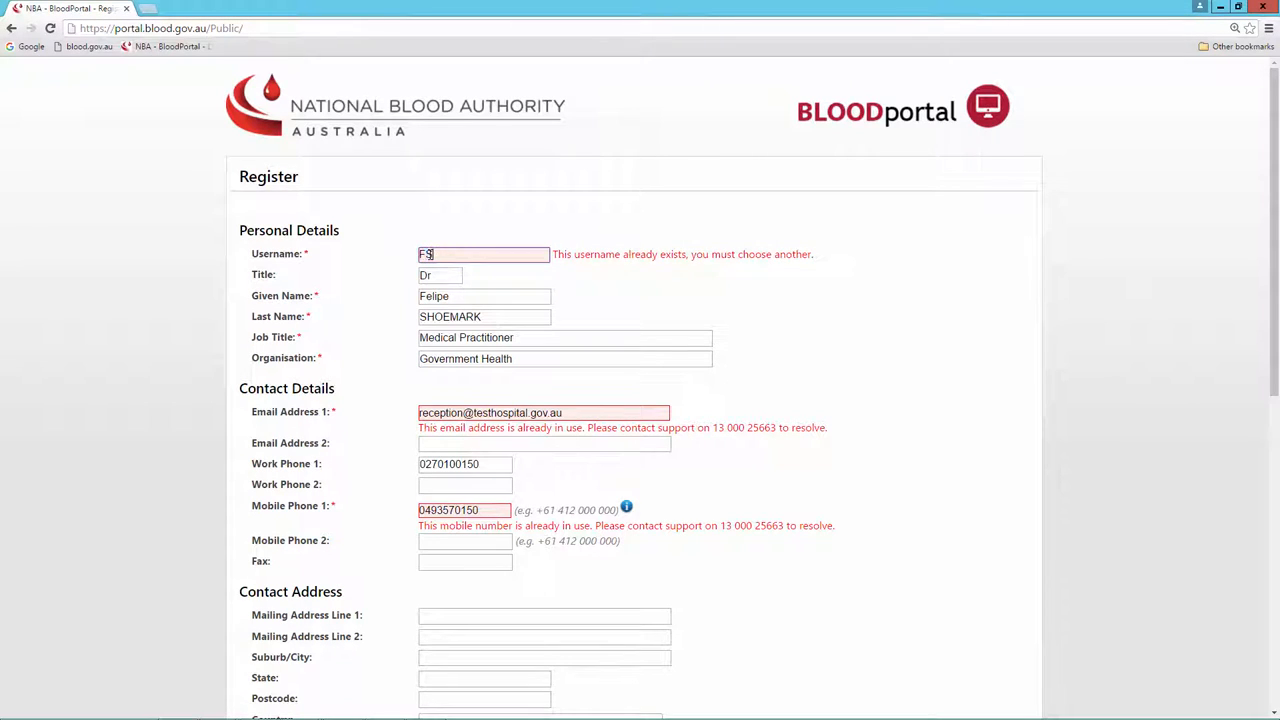
{"action": "type", "text": "hoemark"}
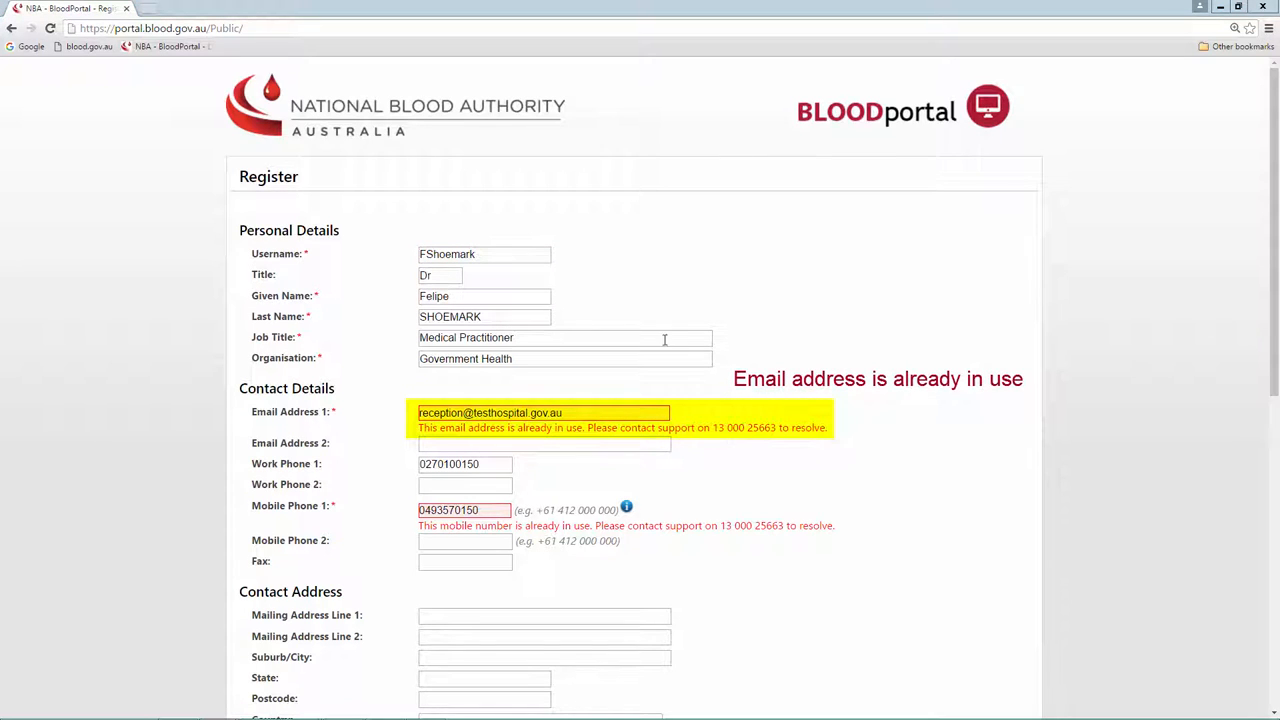
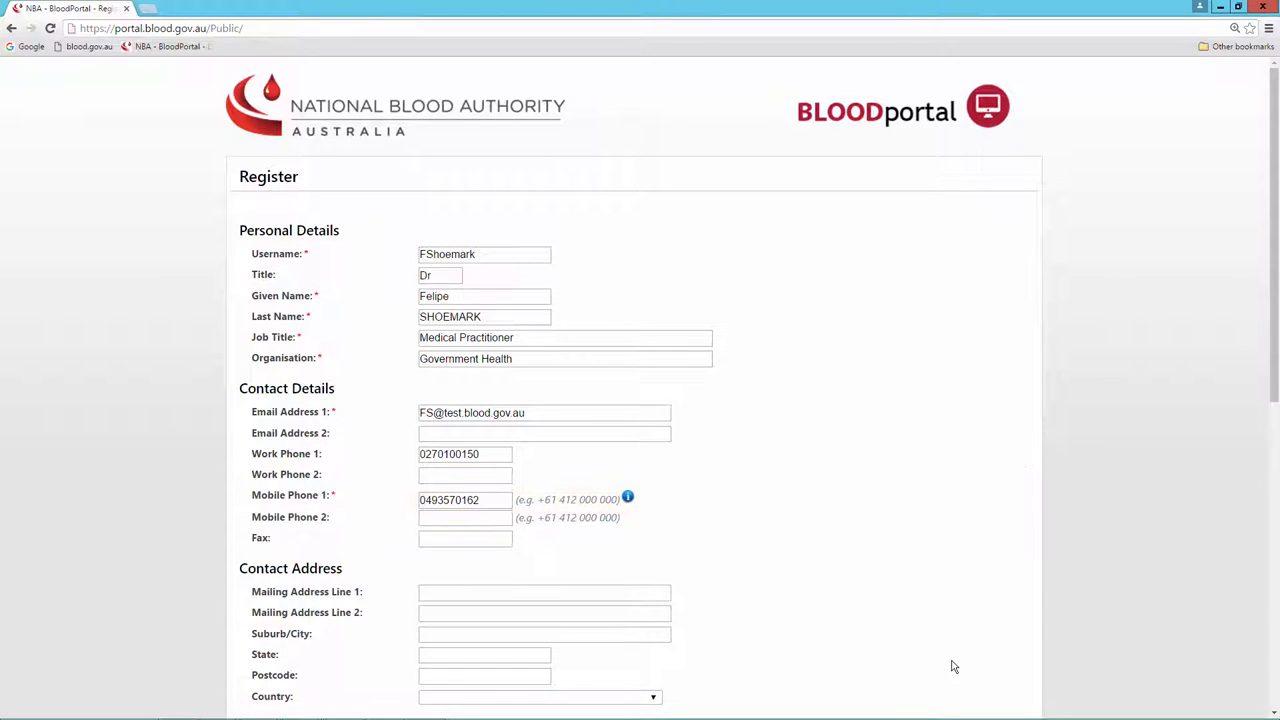
- Resubmit the registration with consent kept, so the account registers successfully
{"action": "scroll", "scroll_direction": "down", "scroll_amount": 3}
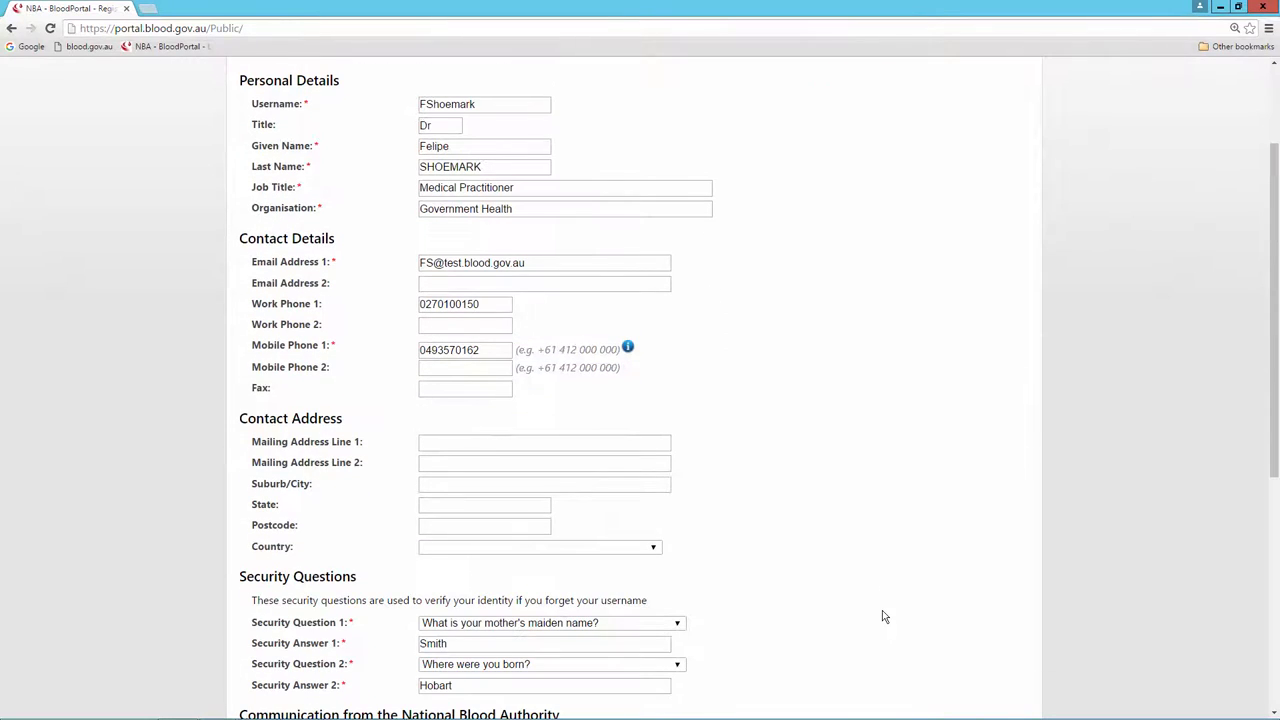
{"action": "scroll", "scroll_direction": "down", "scroll_amount": 3}
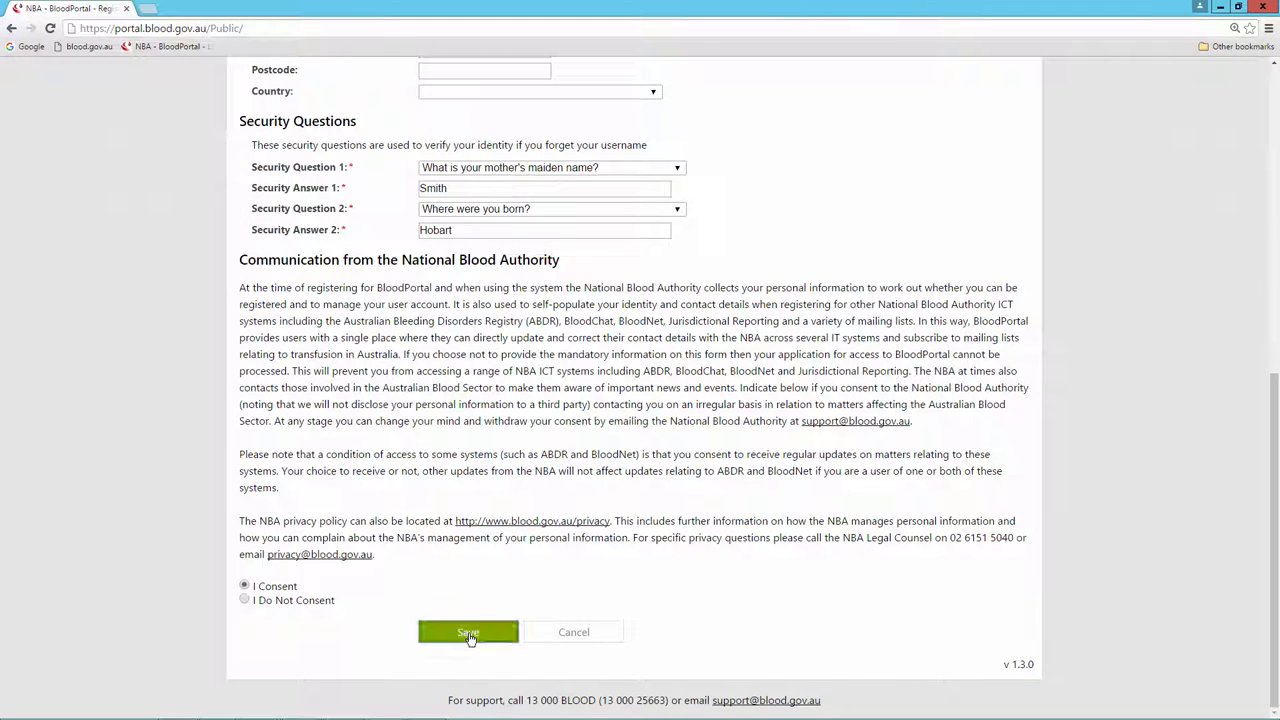
{"action": "left_click", "coordinate": [468, 631]}
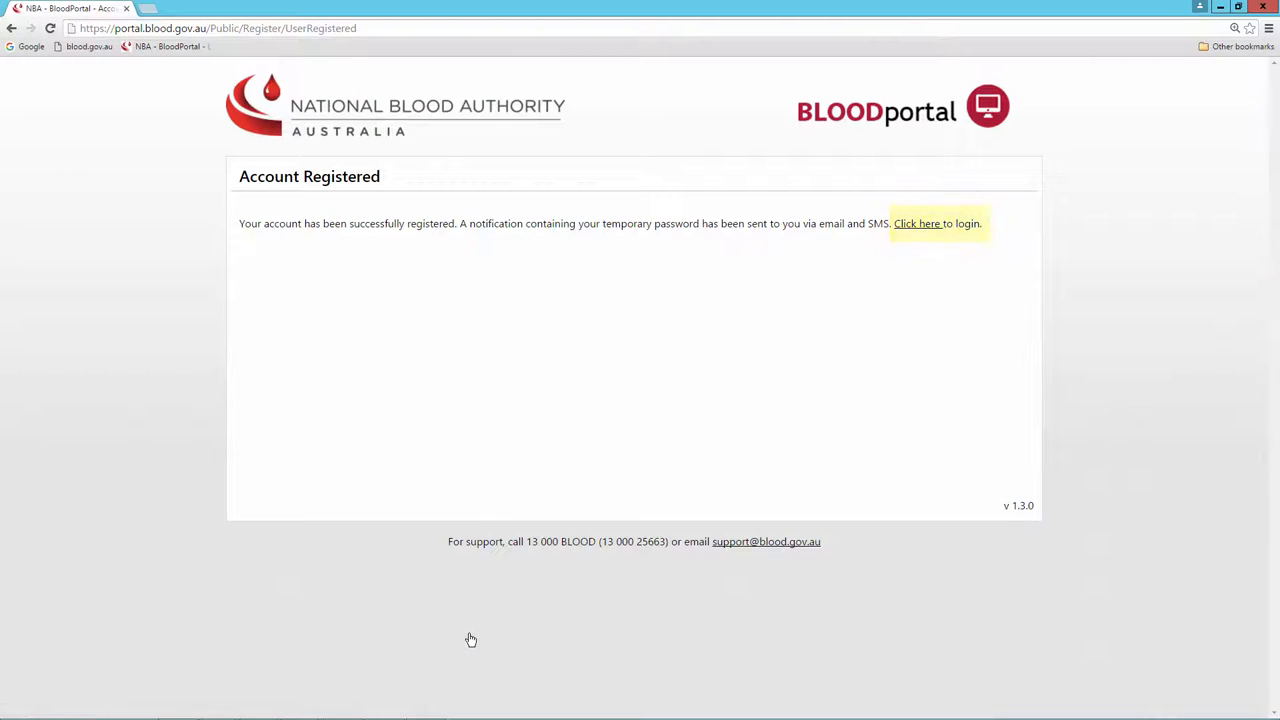
- Sign in as the new Shoemark user with the temporary password
{"action": "left_click", "coordinate": [916, 223]}
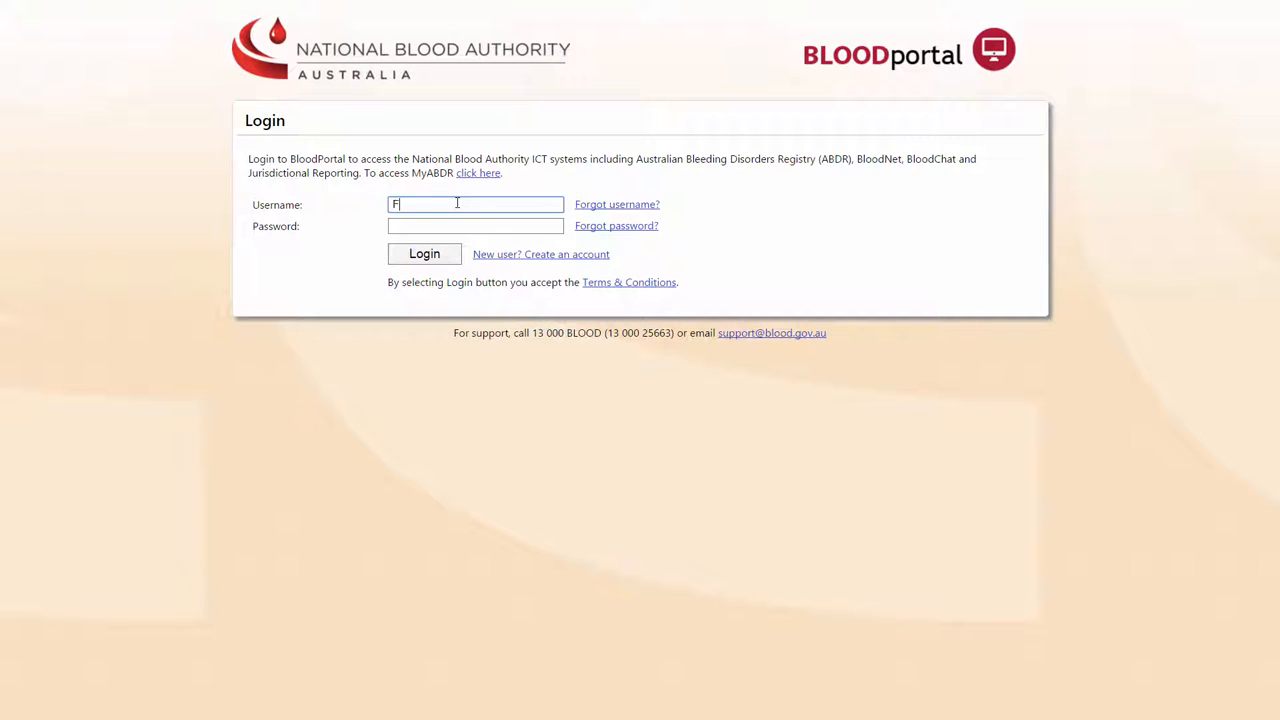
{"action": "type", "text": "Shoemark"}
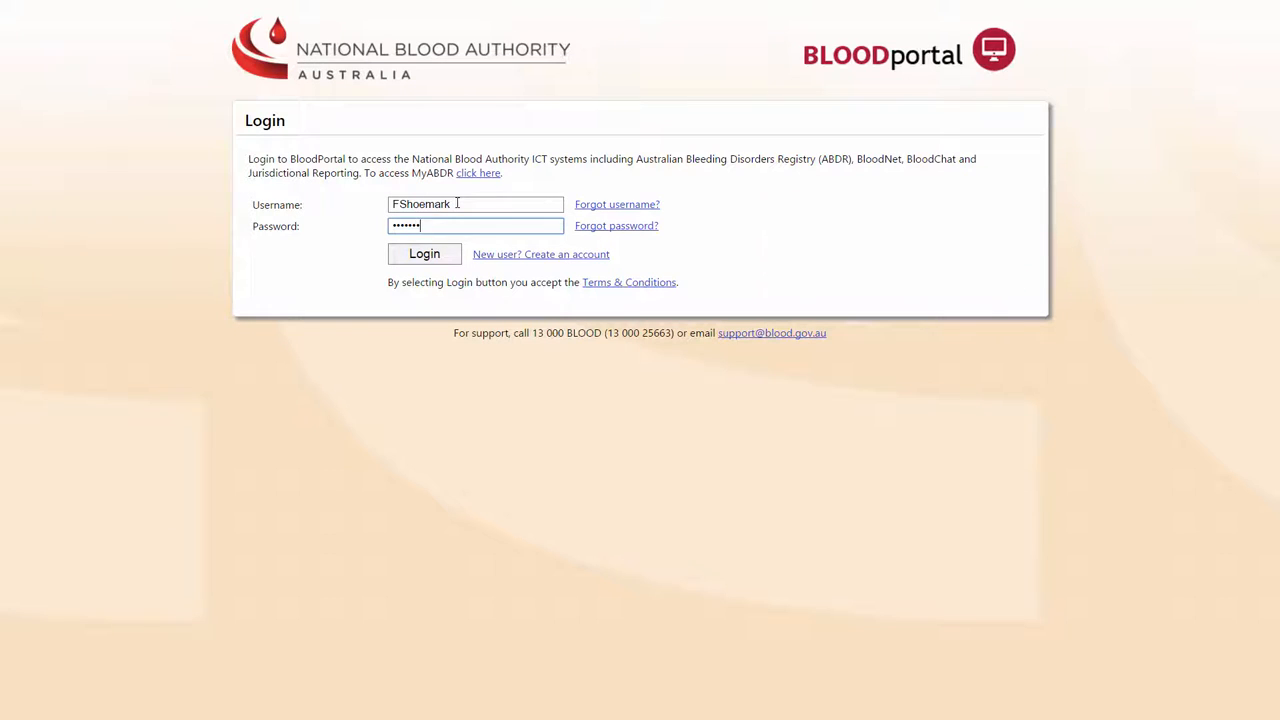
{"action": "type", "text": "••"}
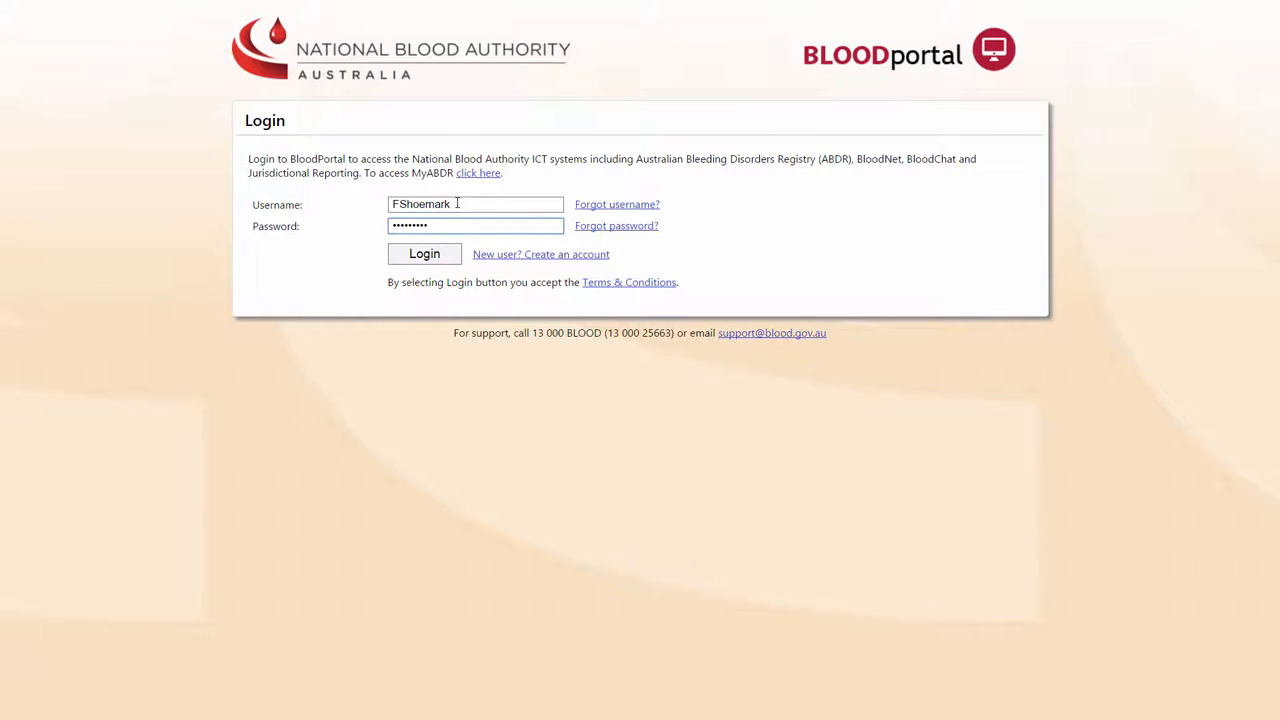
{"action": "left_click", "coordinate": [424, 253]}
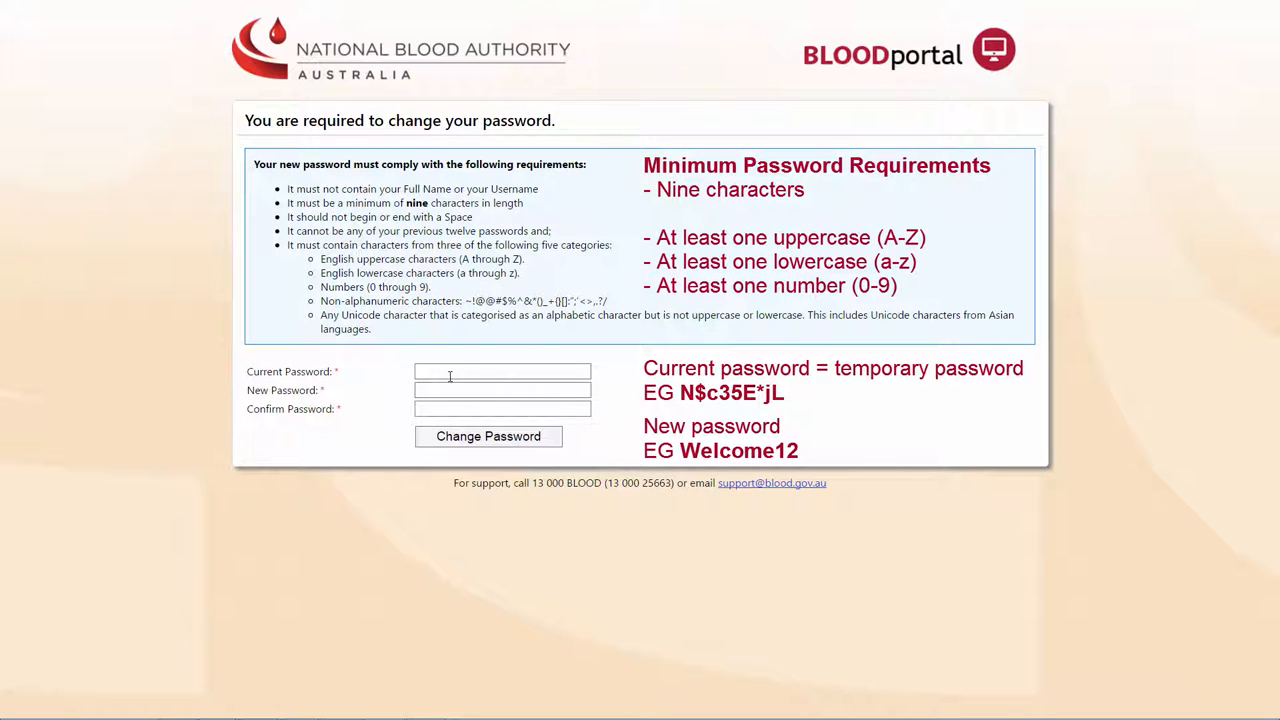
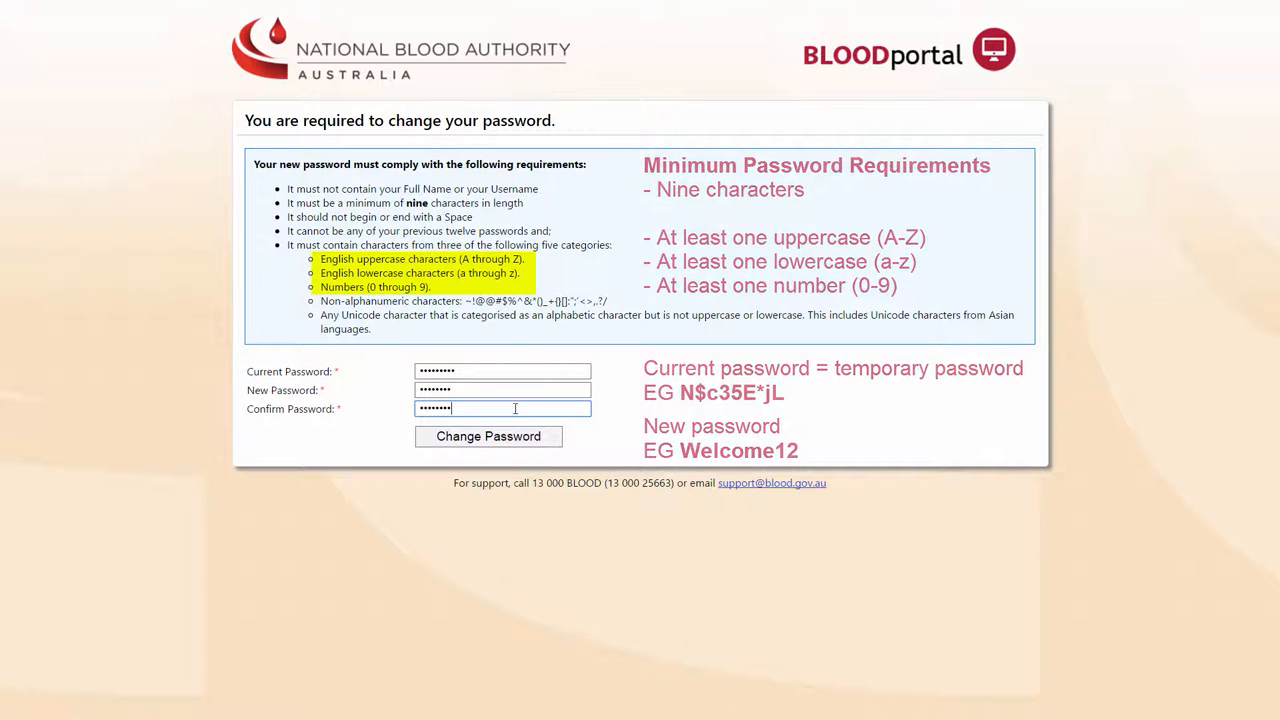
{"action": "left_click", "coordinate": [488, 436]}
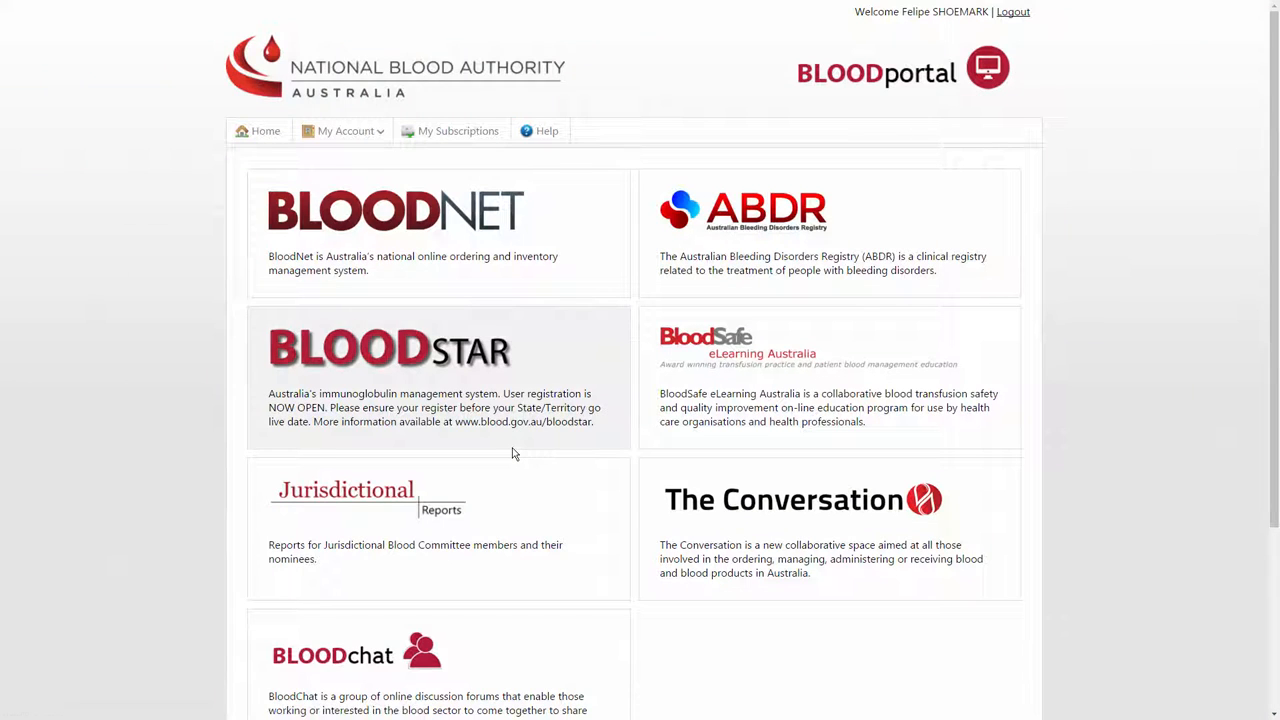
{"action": "mouse_move", "coordinate": [515, 353]}
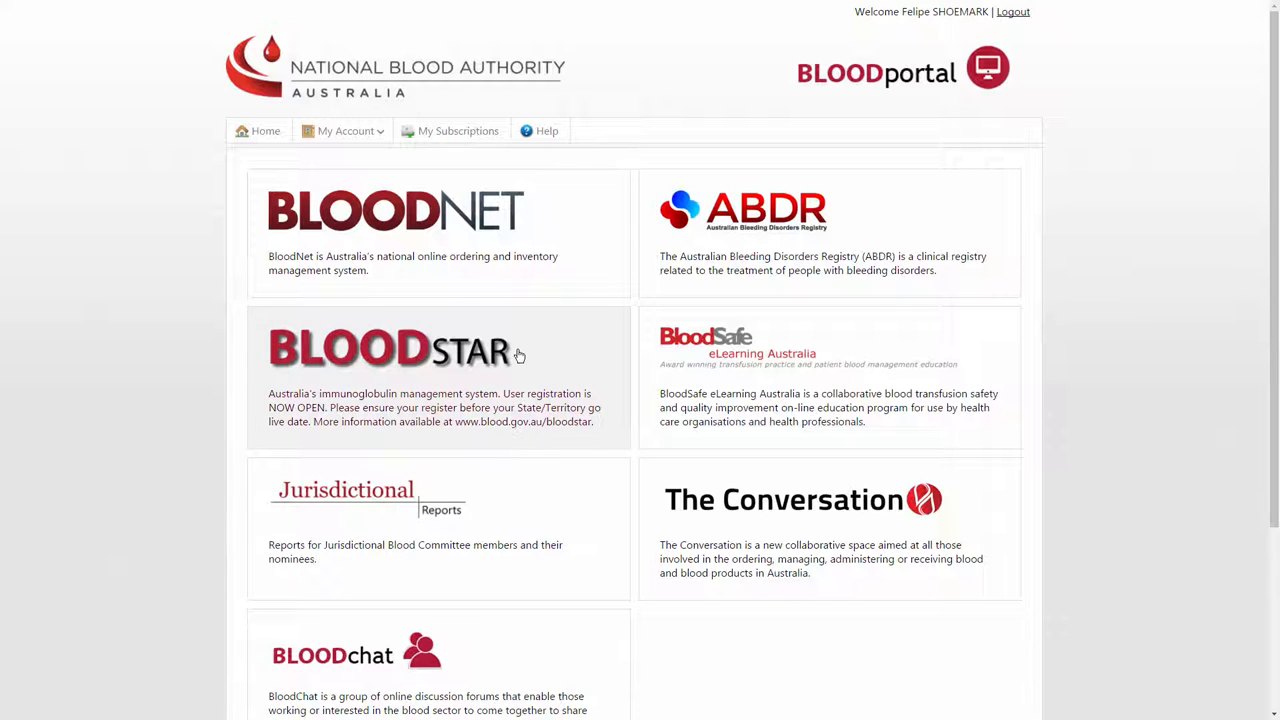
{"action": "mouse_move", "coordinate": [278, 447]}
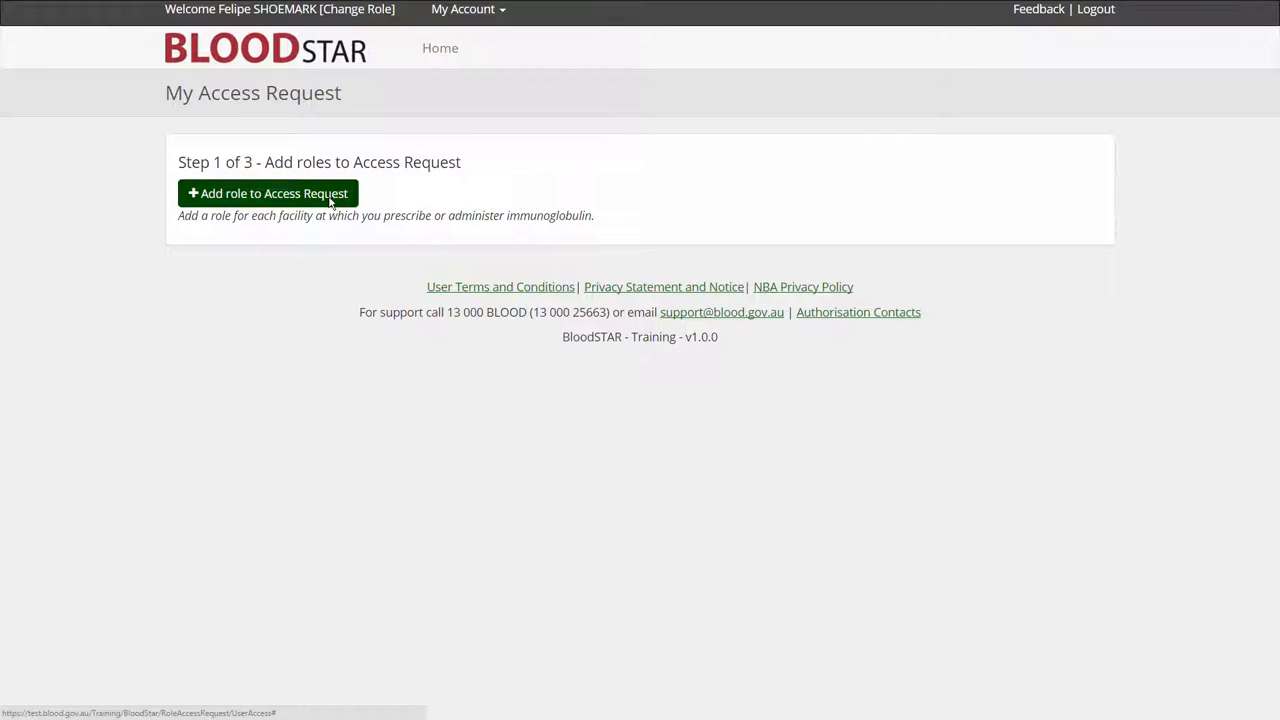
- Add a Medical Officer role with a MED00… AHPRA number at ACT - Grey Sloan Memorial Hospital
{"action": "left_click", "coordinate": [267, 193]}
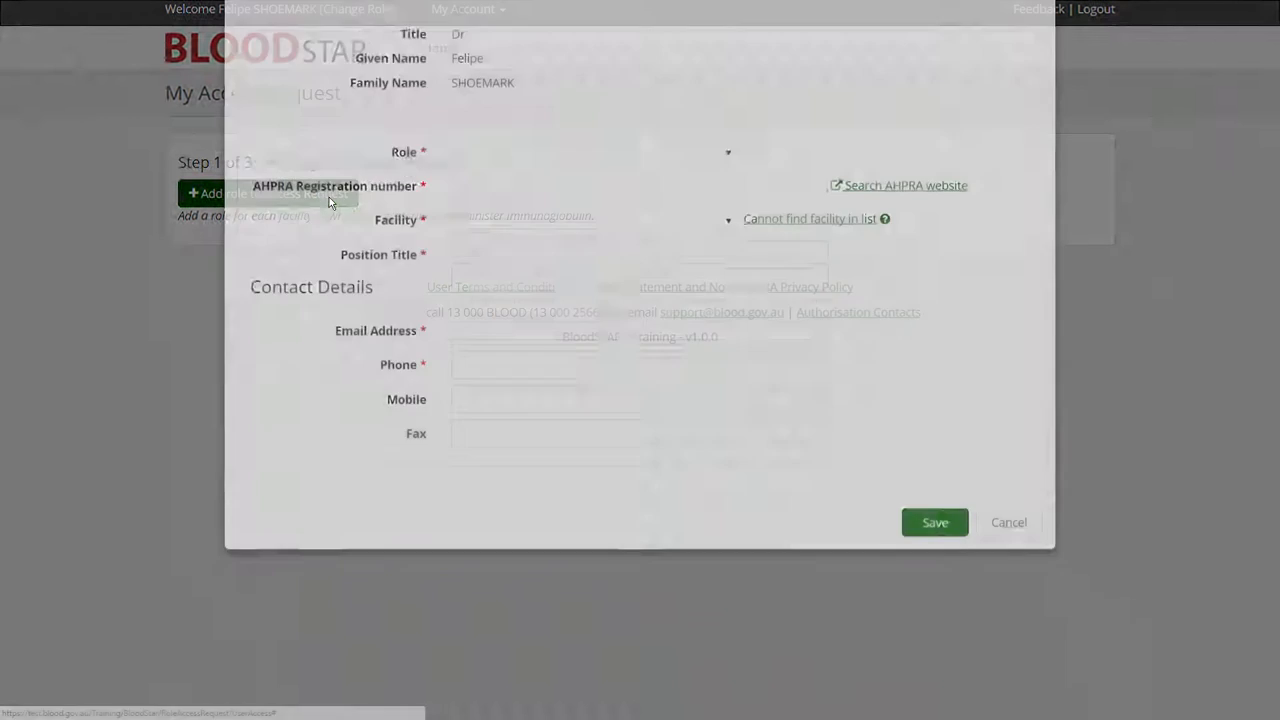
{"action": "left_click", "coordinate": [595, 228]}
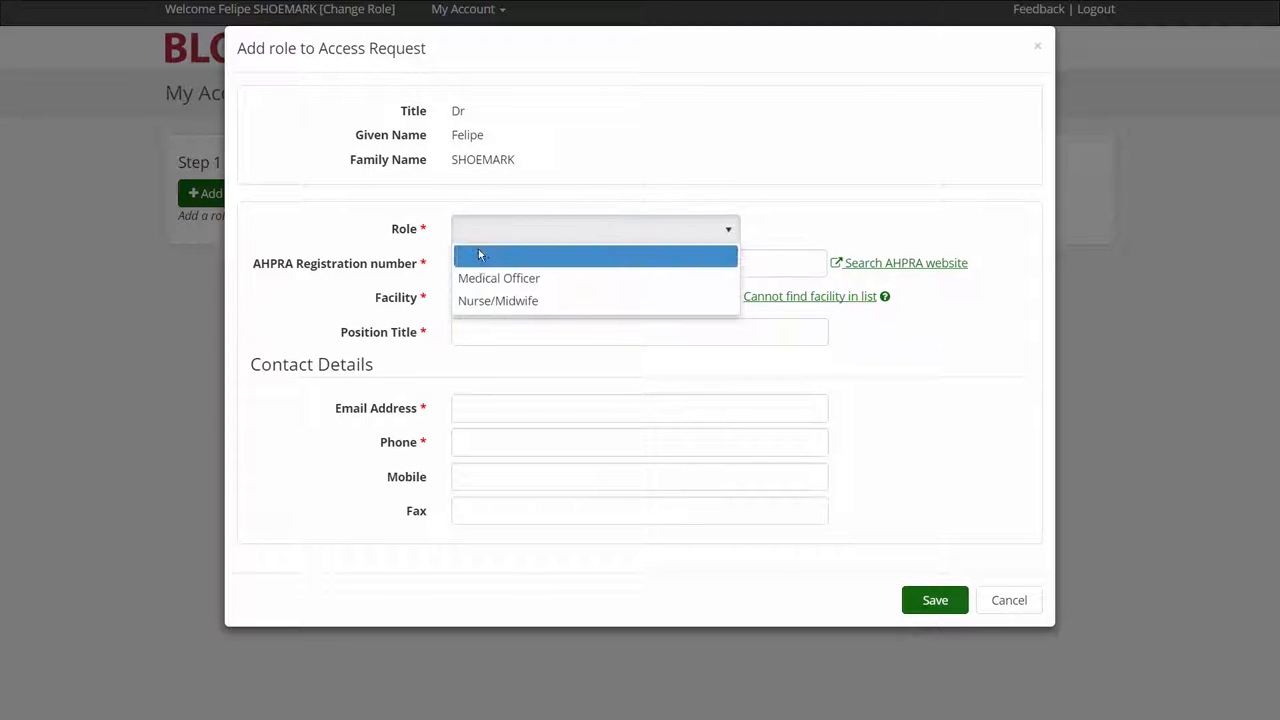
{"action": "left_click", "coordinate": [498, 278]}
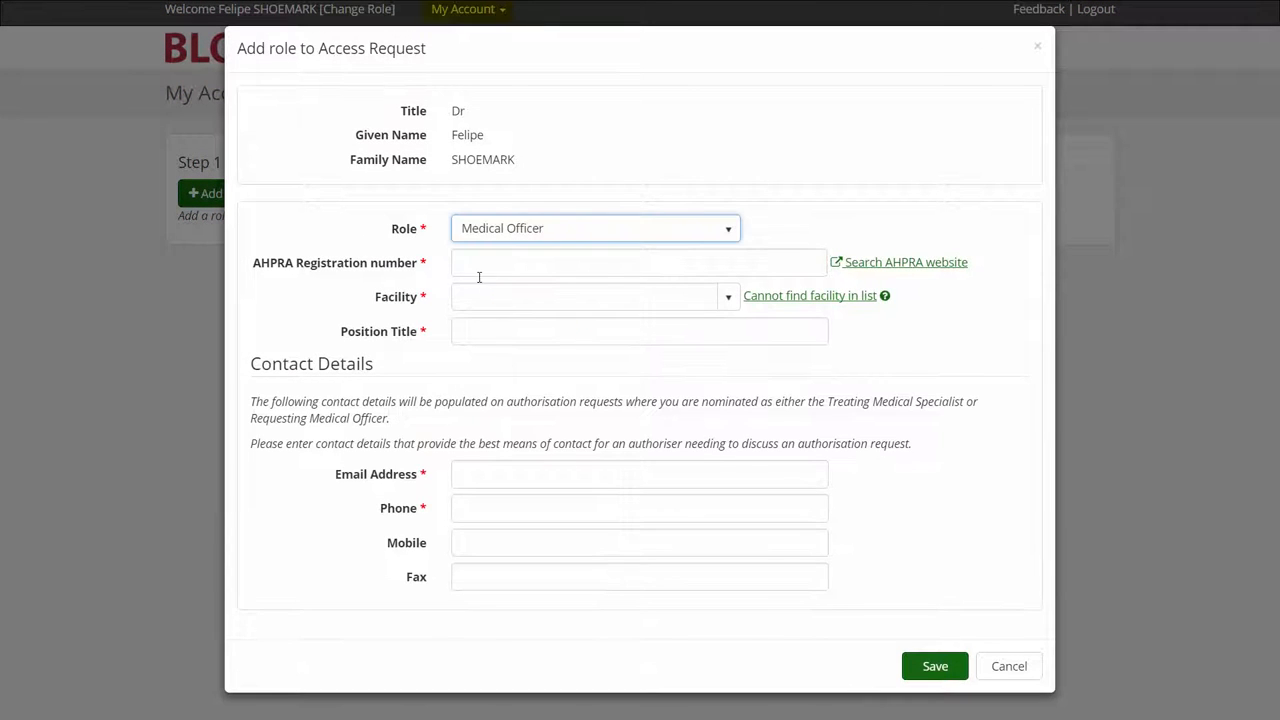
{"action": "left_click", "coordinate": [638, 262]}
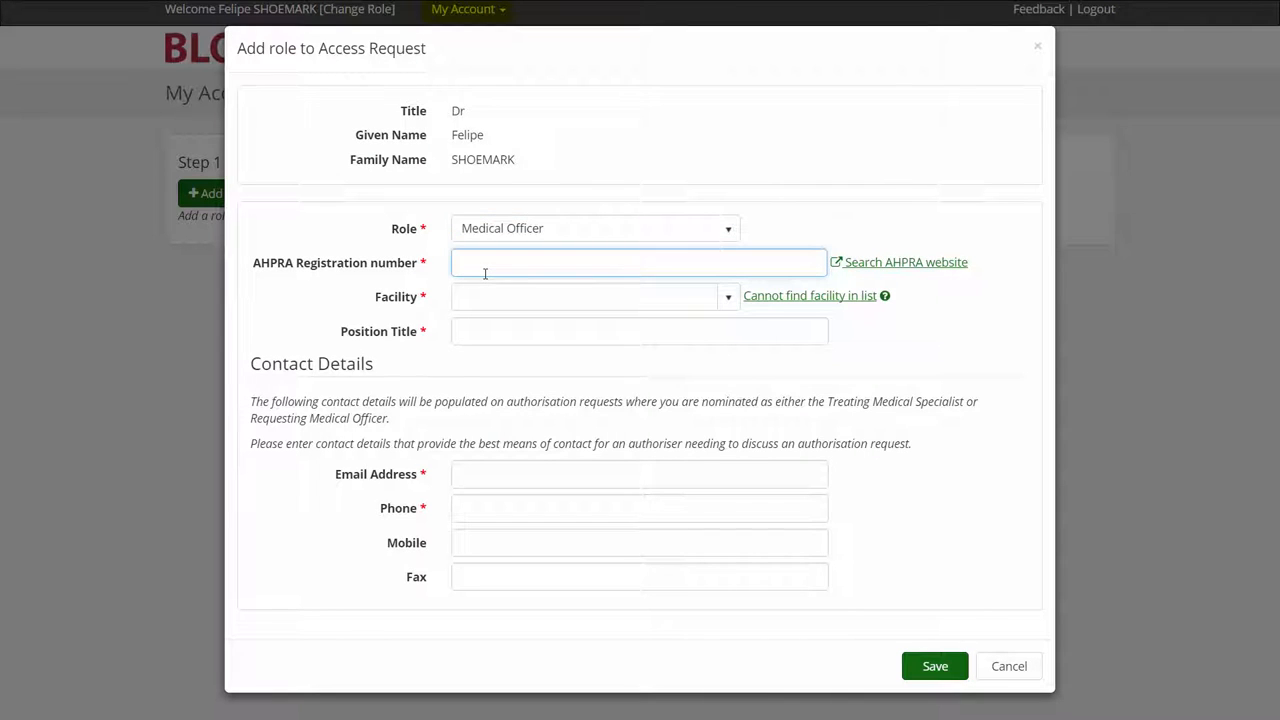
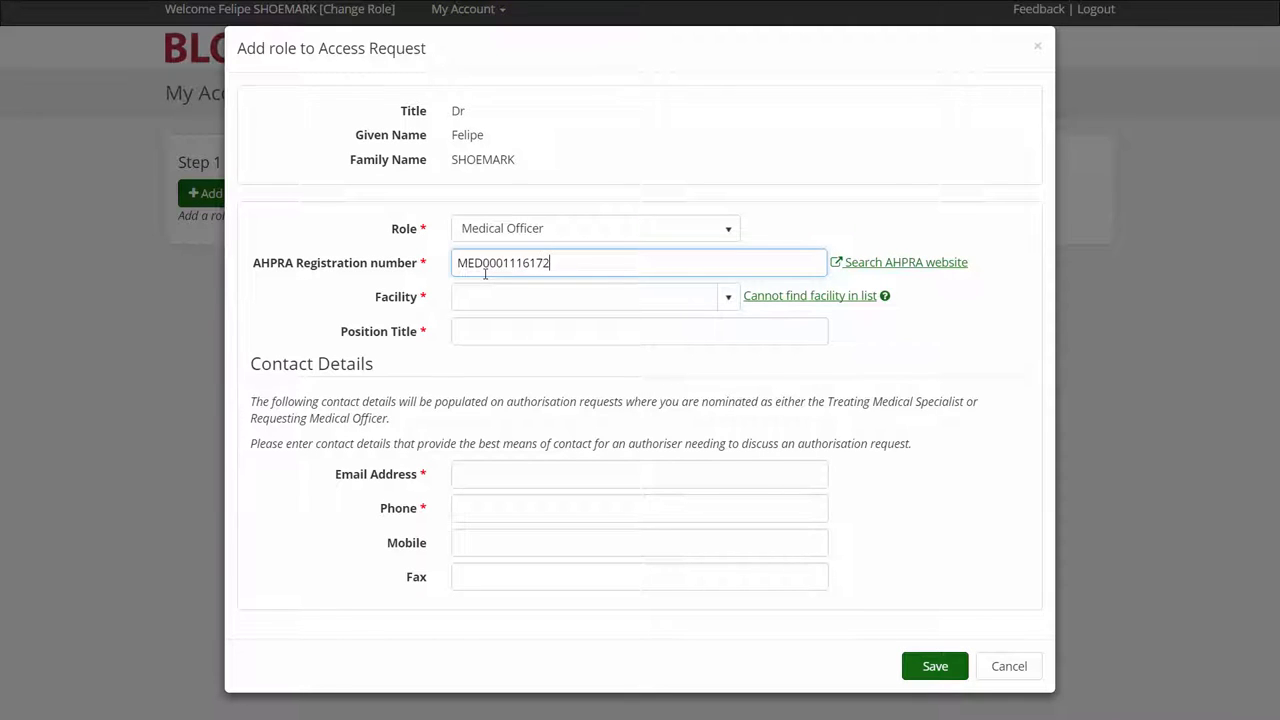
{"action": "left_click", "coordinate": [585, 296]}
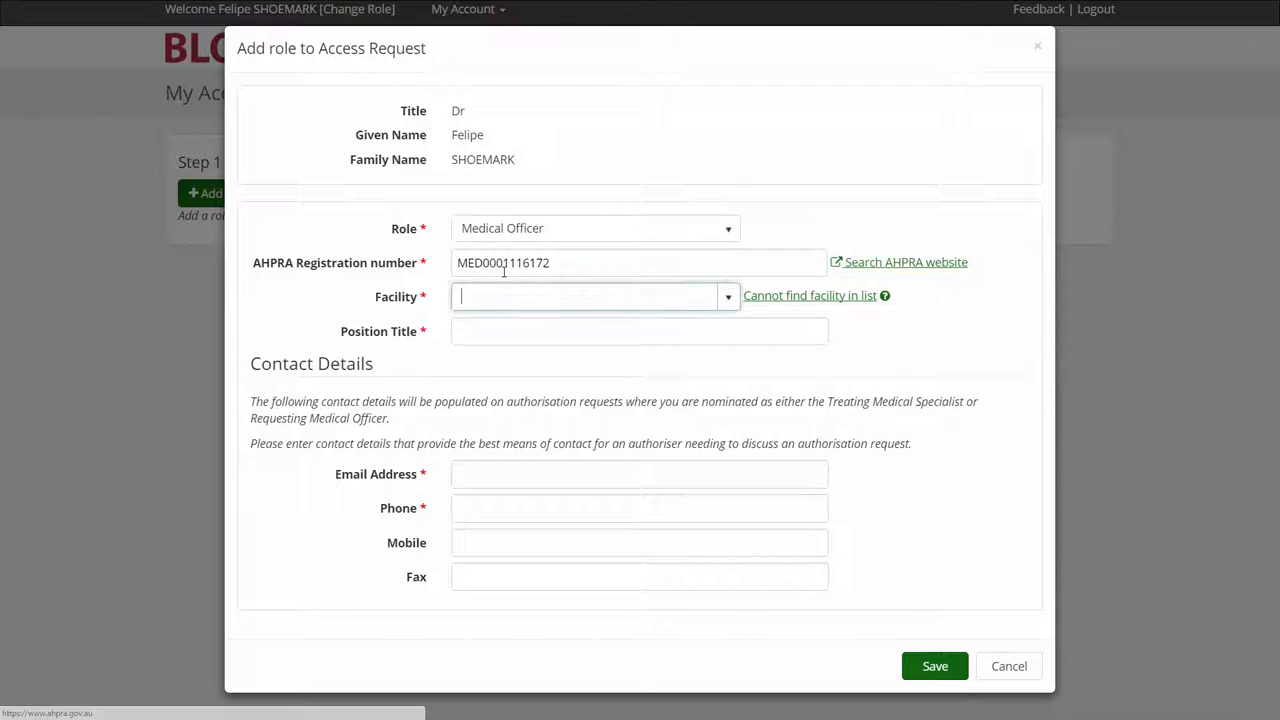
{"action": "type", "text": "gre"}
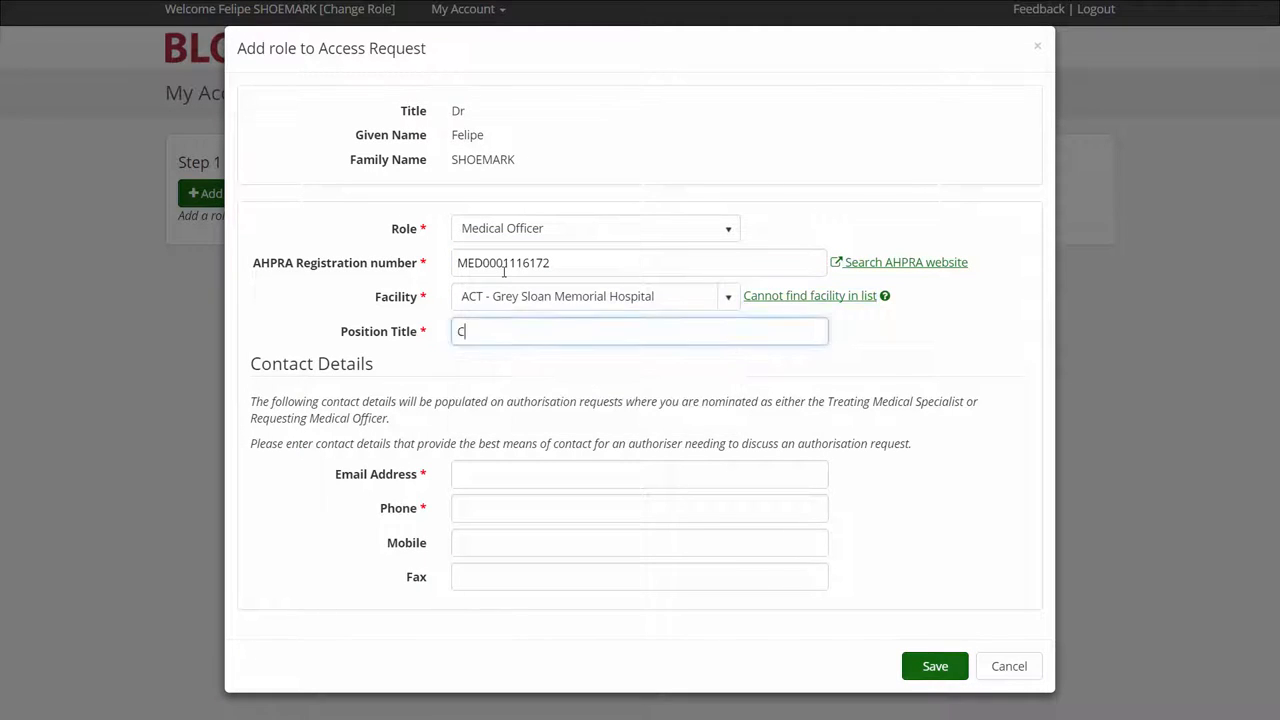
{"action": "type", "text": "onsultant Neurologist"}
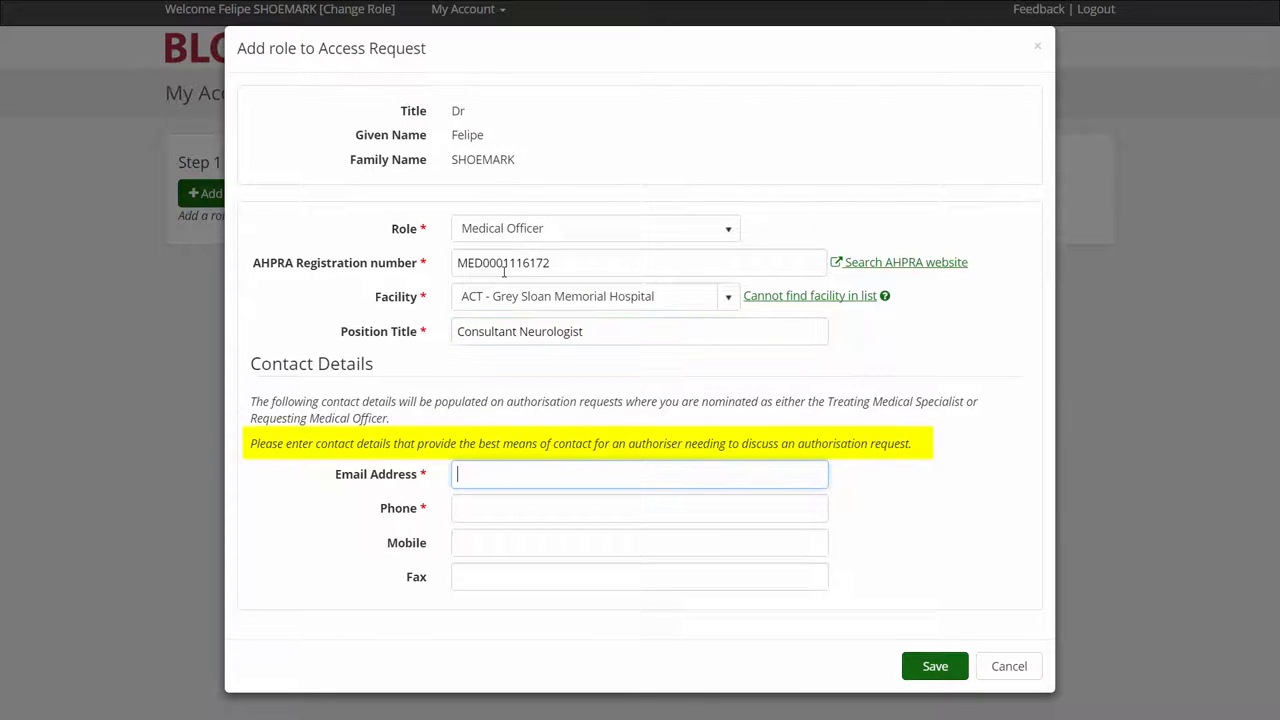
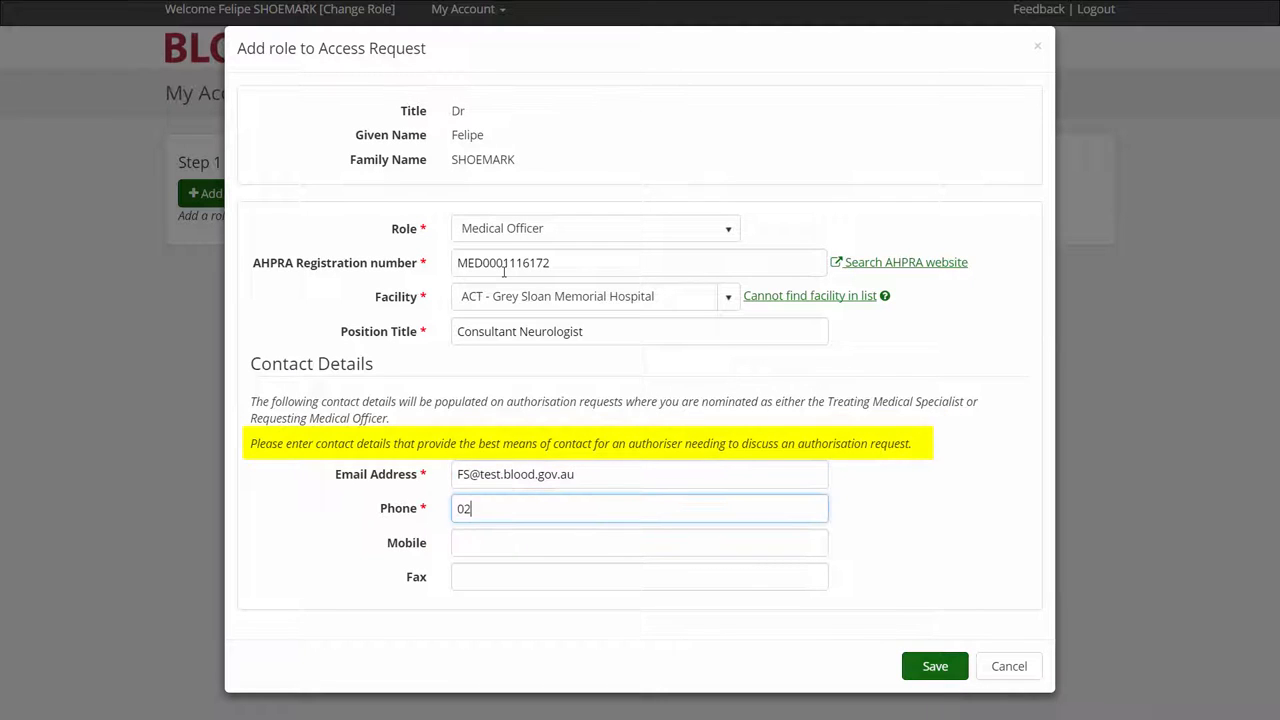
{"action": "type", "text": "7010 0162"}
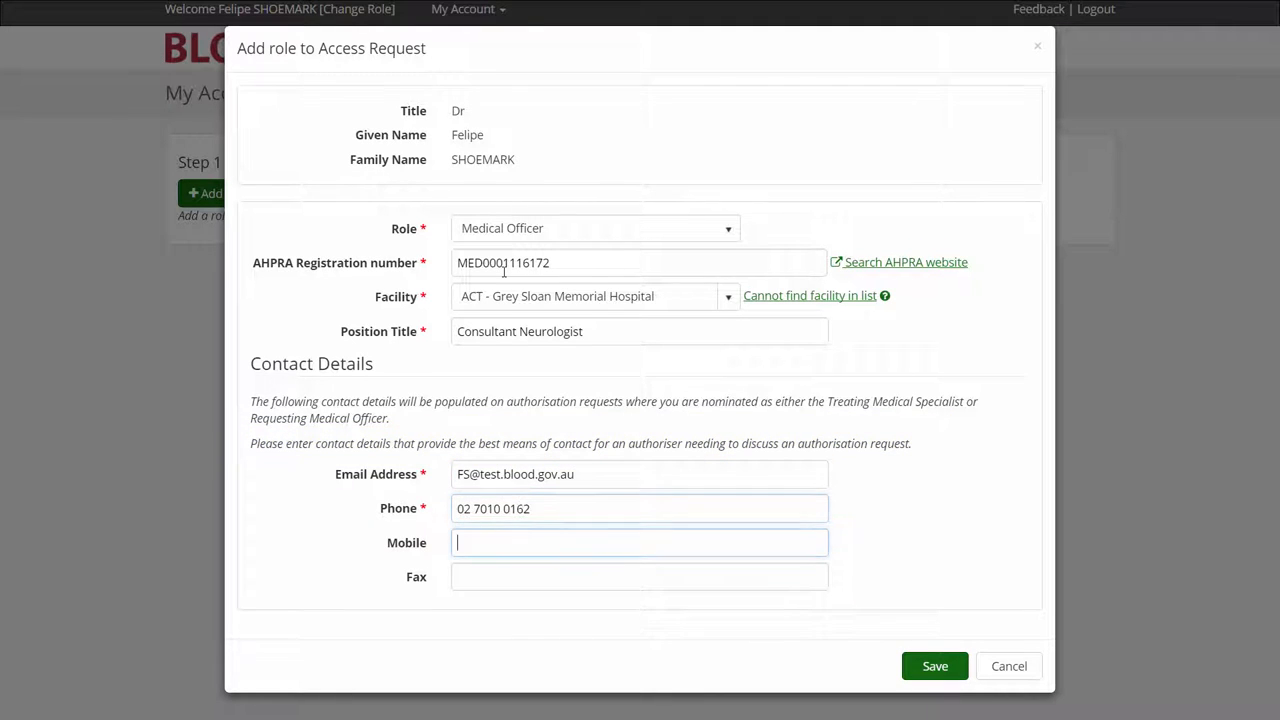
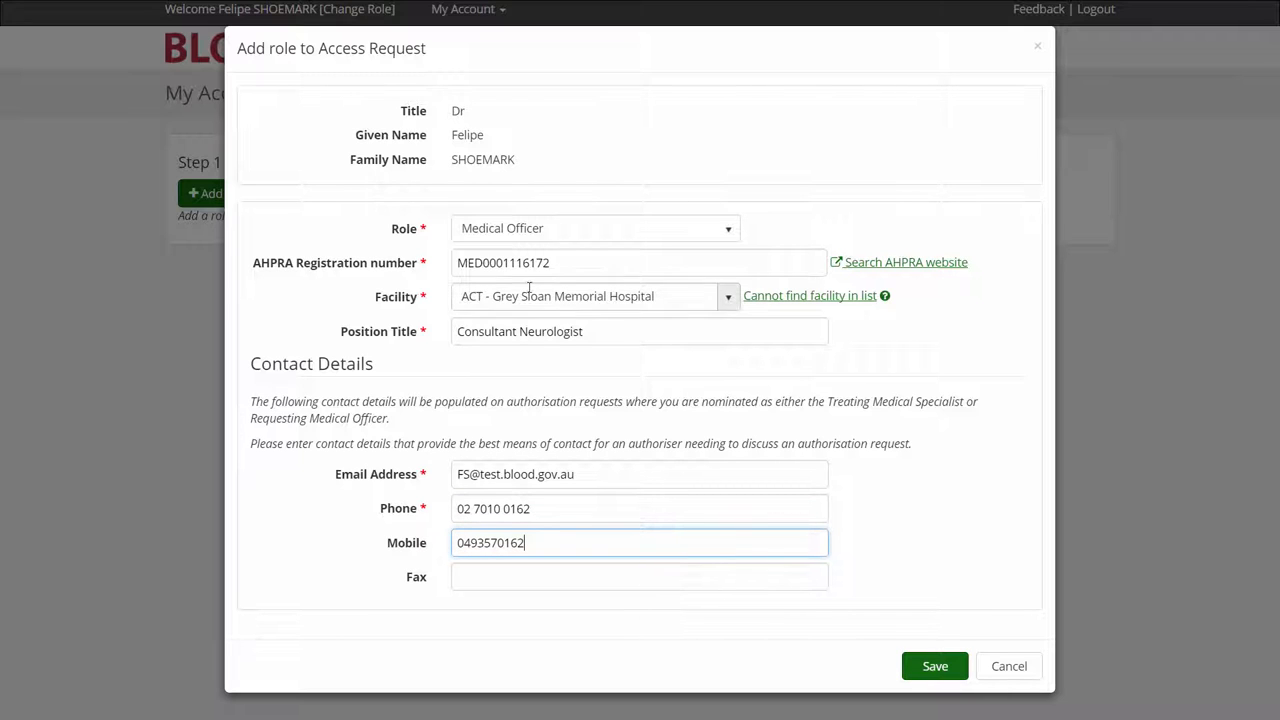
{"action": "left_click", "coordinate": [934, 666]}
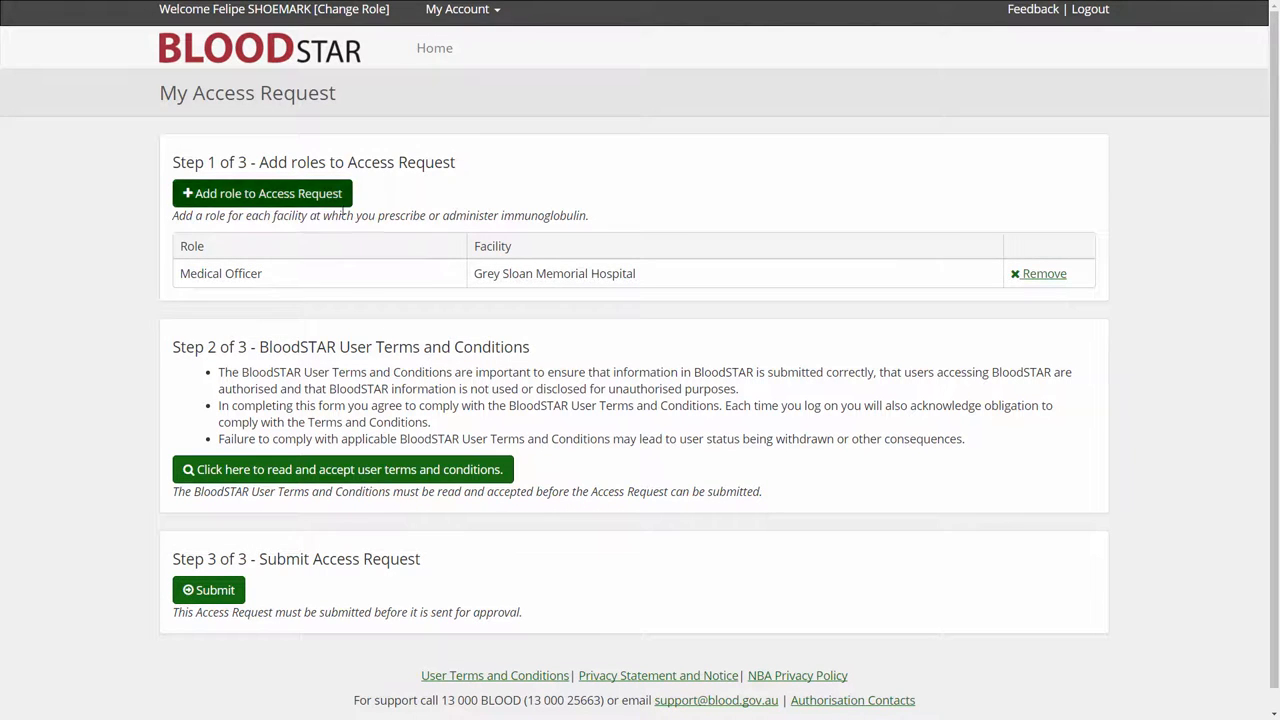
- Add another Medical Officer role at ACT - Trinity Private Hospital
{"action": "left_click", "coordinate": [261, 193]}
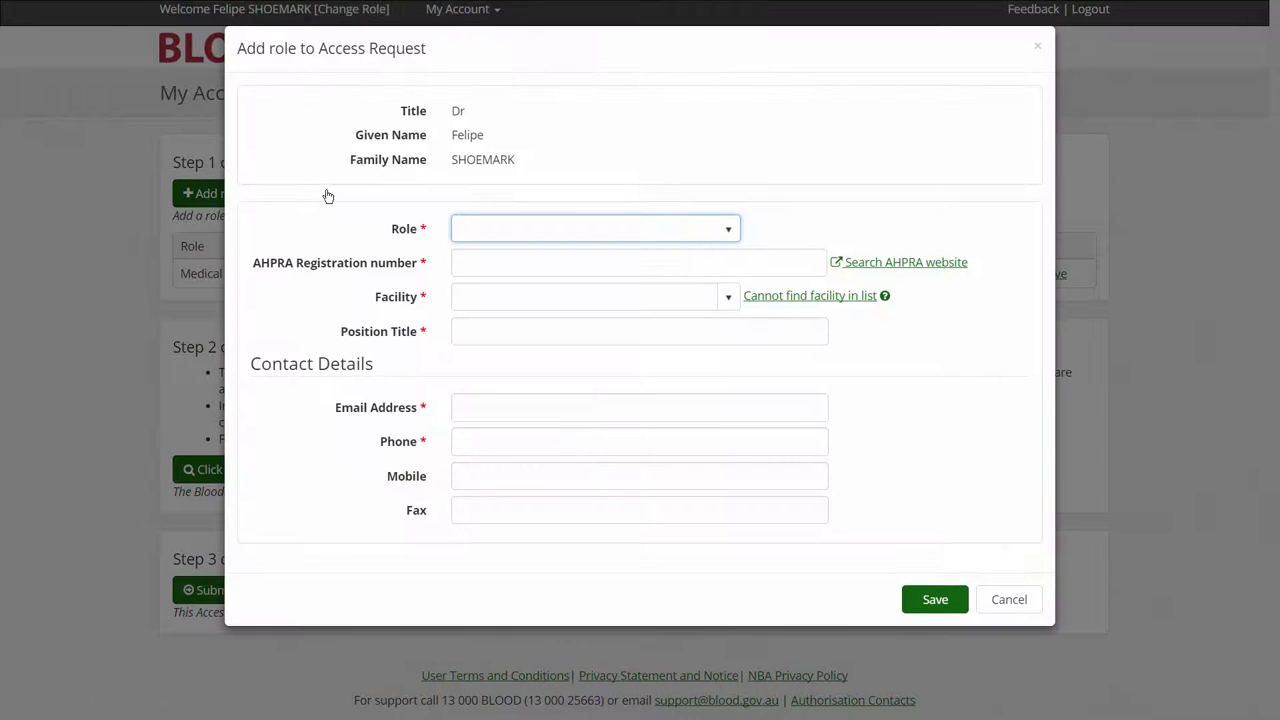
{"action": "left_click", "coordinate": [595, 228]}
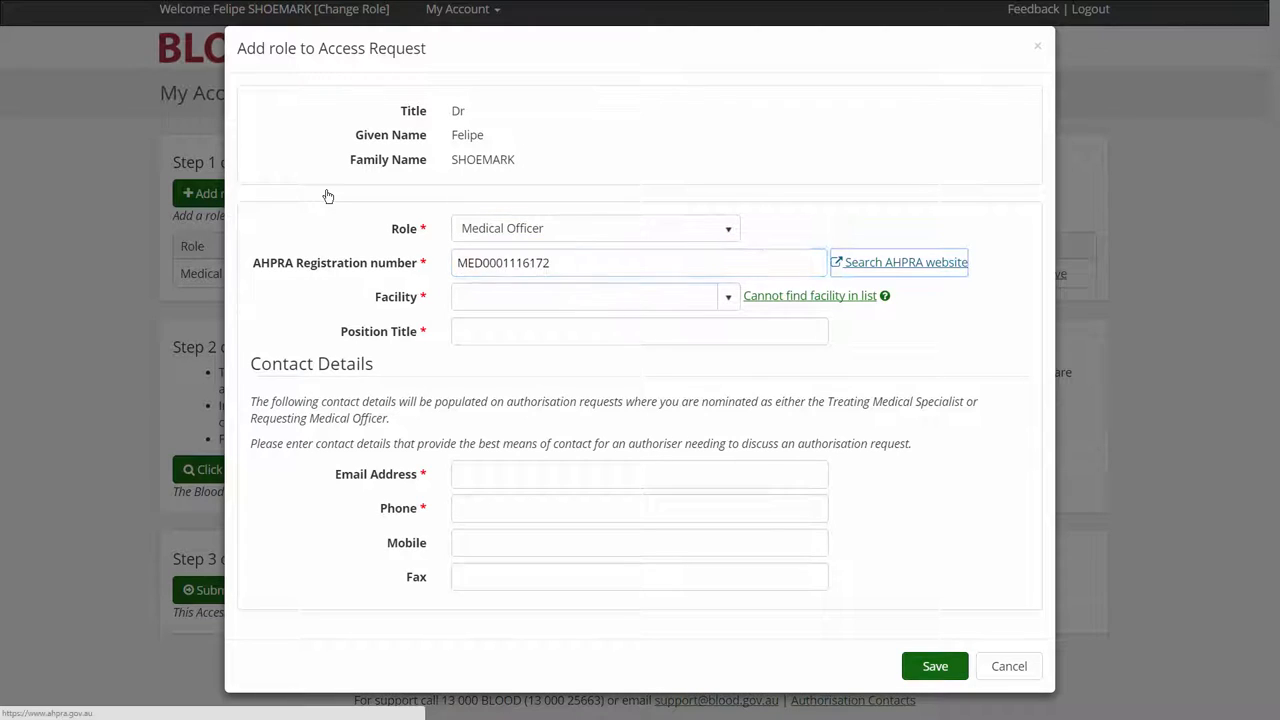
{"action": "type", "text": "trin"}
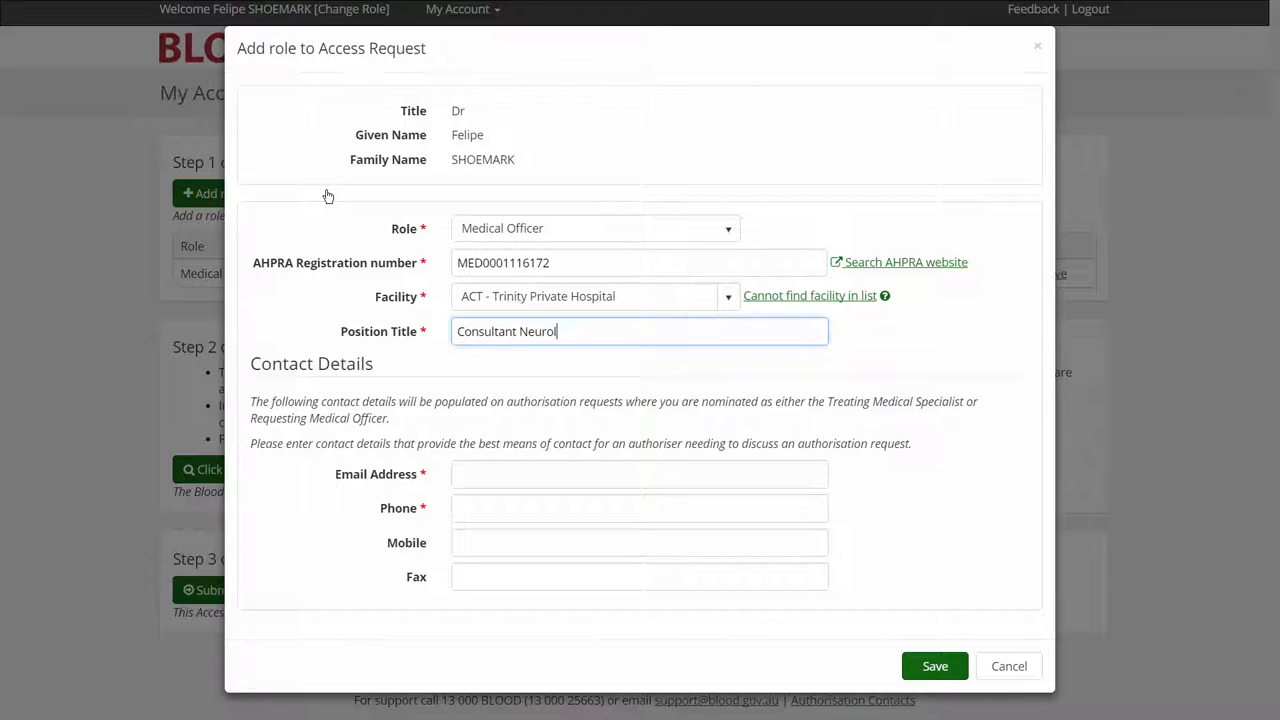
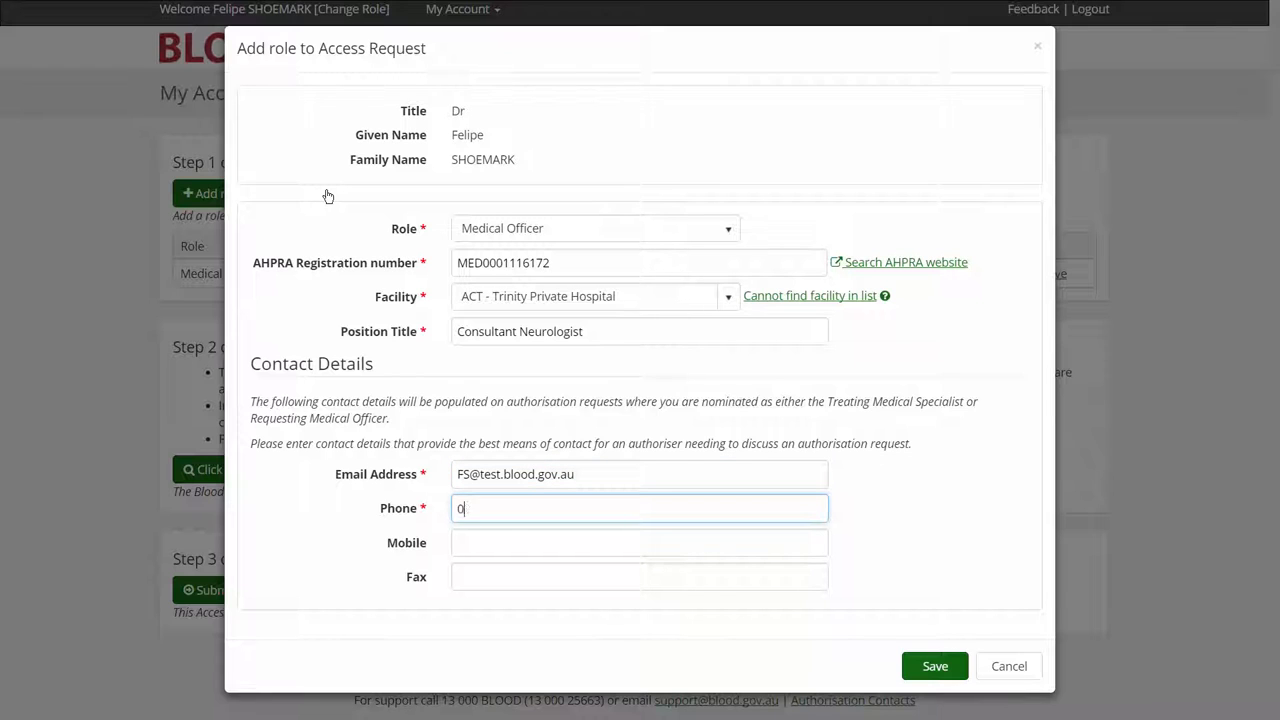
{"action": "type", "text": "2 7010 016"}
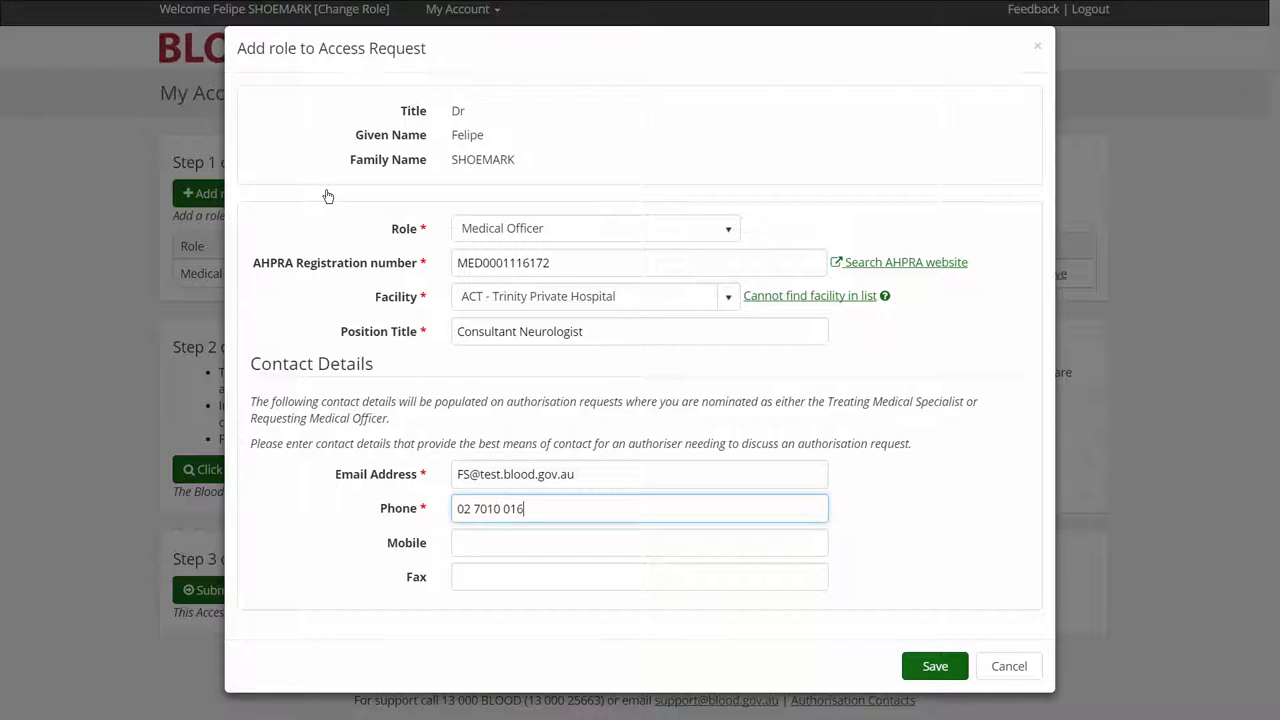
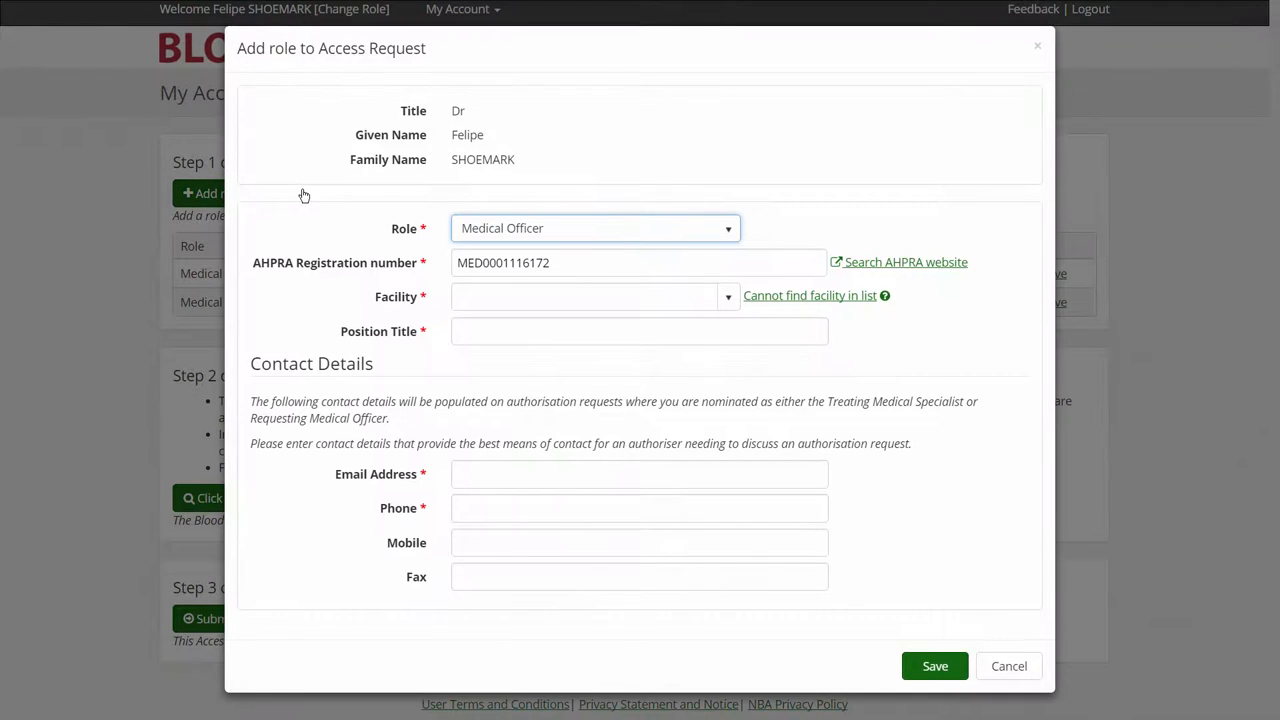
{"action": "left_click", "coordinate": [585, 296]}
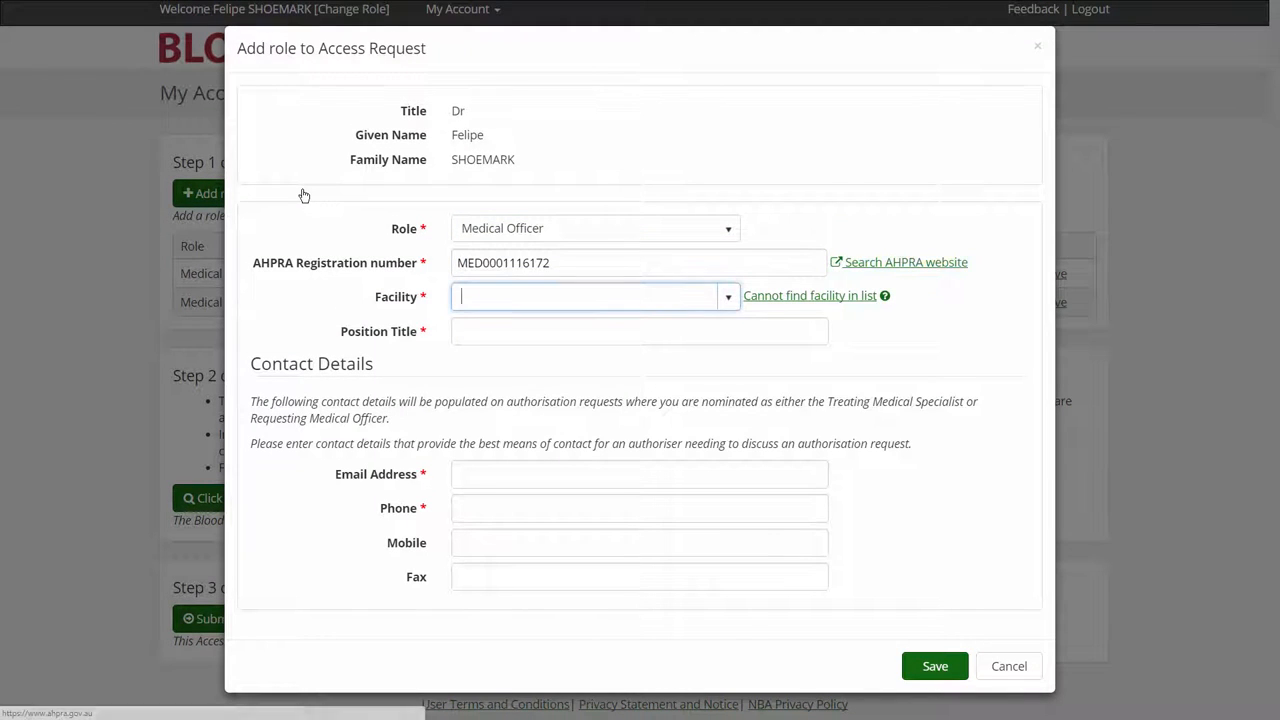
{"action": "type", "text": "sho"}
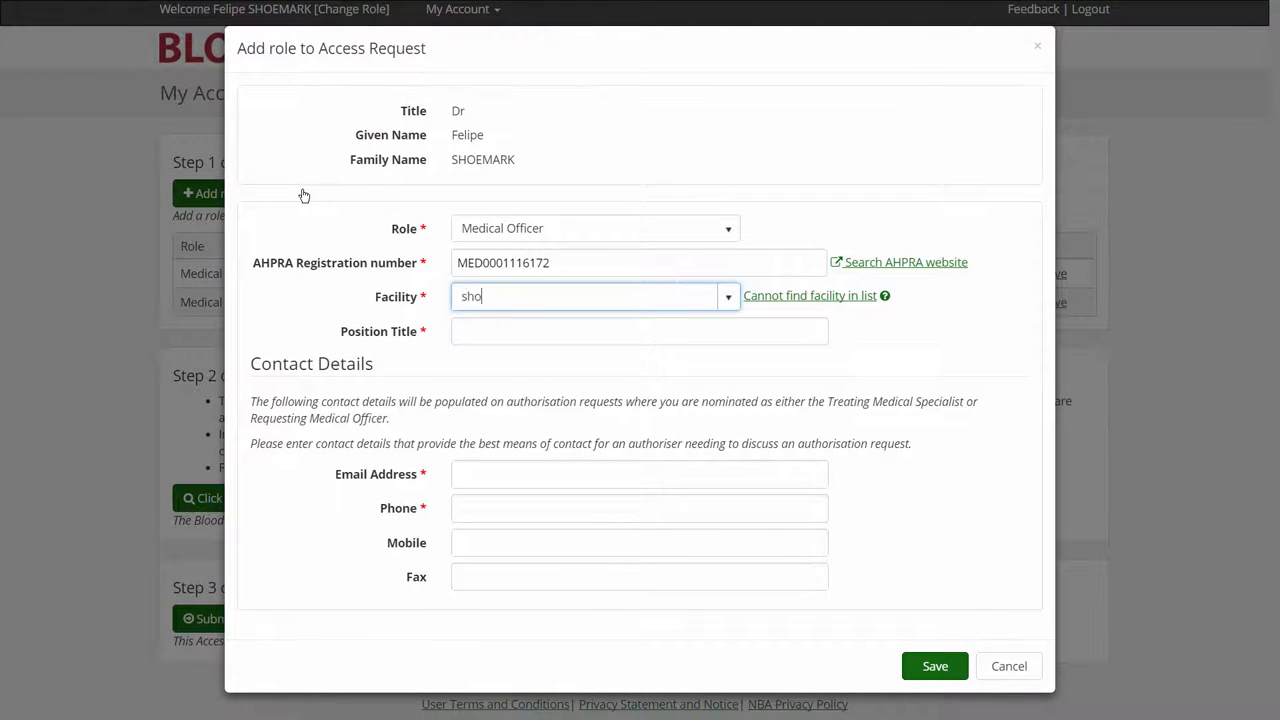
{"action": "type", "text": "e"}
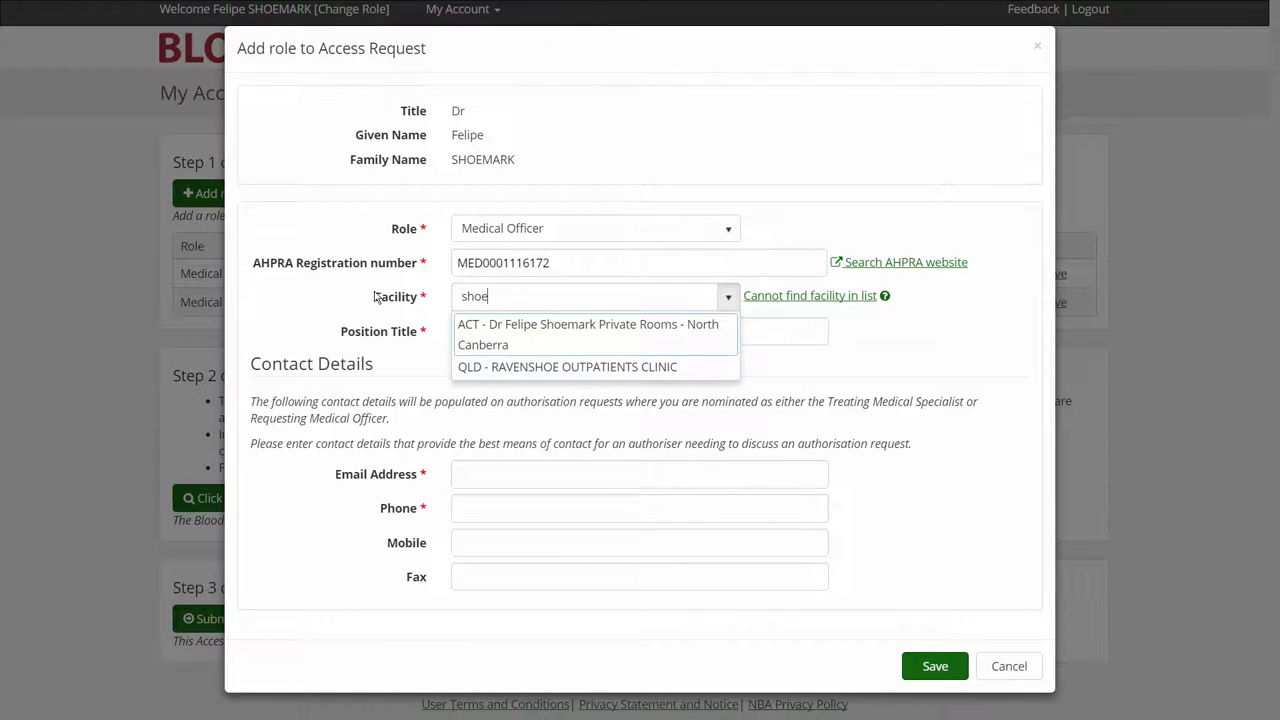
{"action": "left_click", "coordinate": [588, 324]}
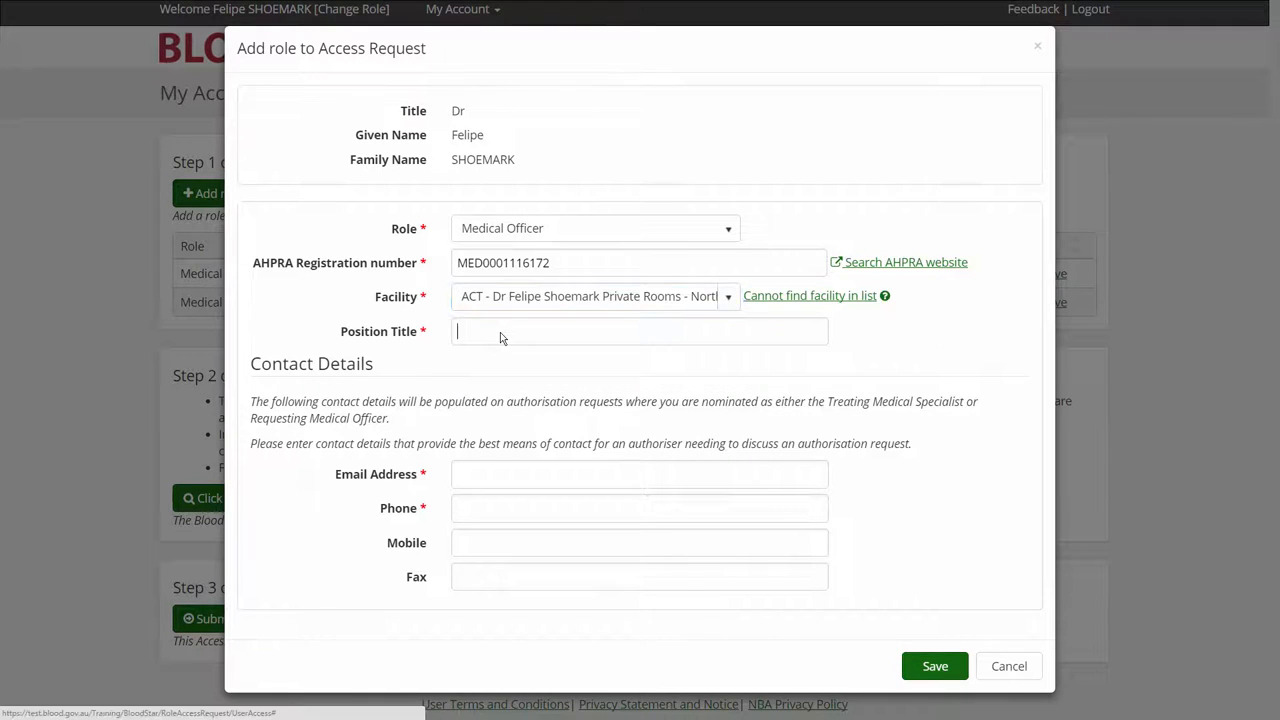
- Set title Practice Principal, Neurologist with the same email, phone and mobile, and save the role
{"action": "type", "text": "Prac"}
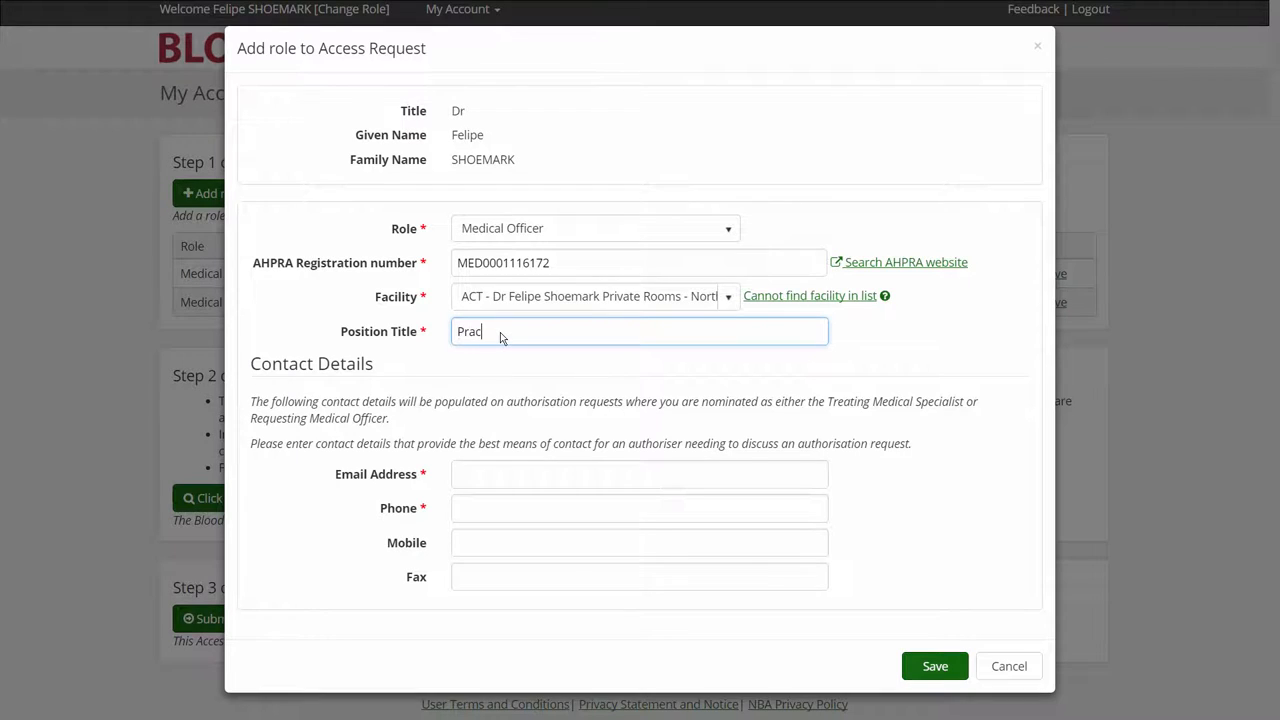
{"action": "type", "text": "tice Principal, Neurologis"}
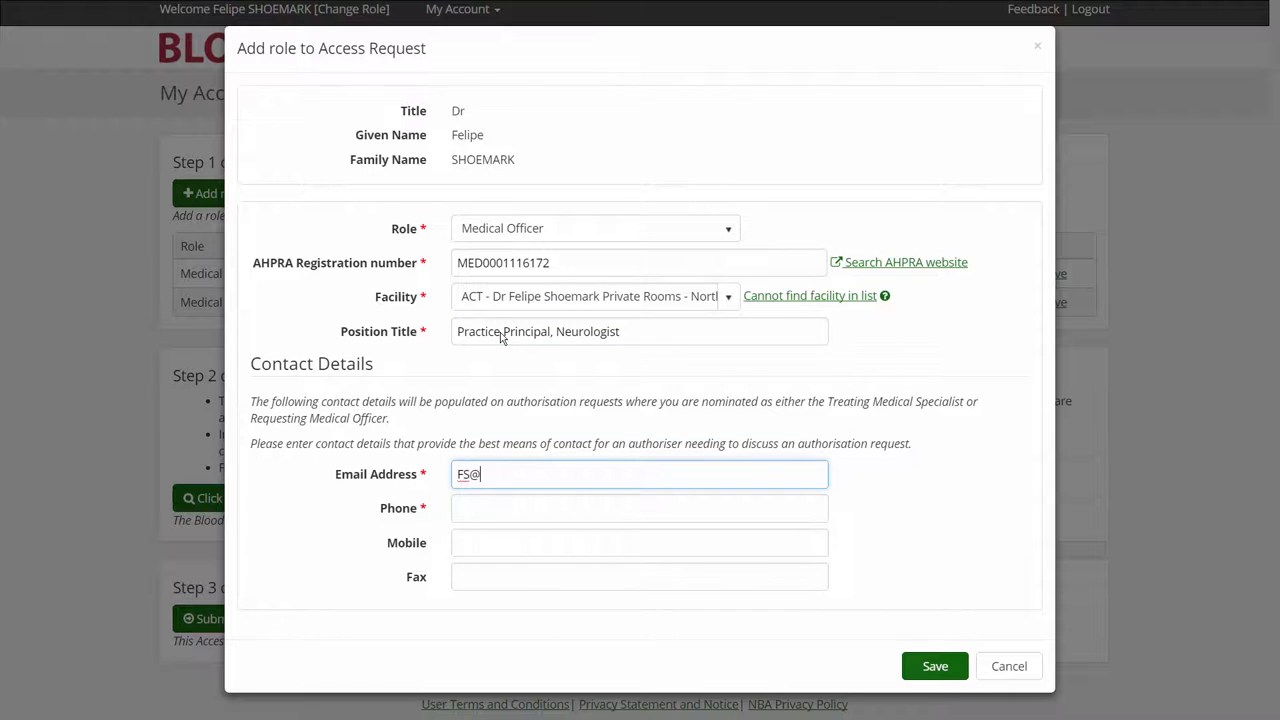
{"action": "type", "text": "test.blood.gov"}
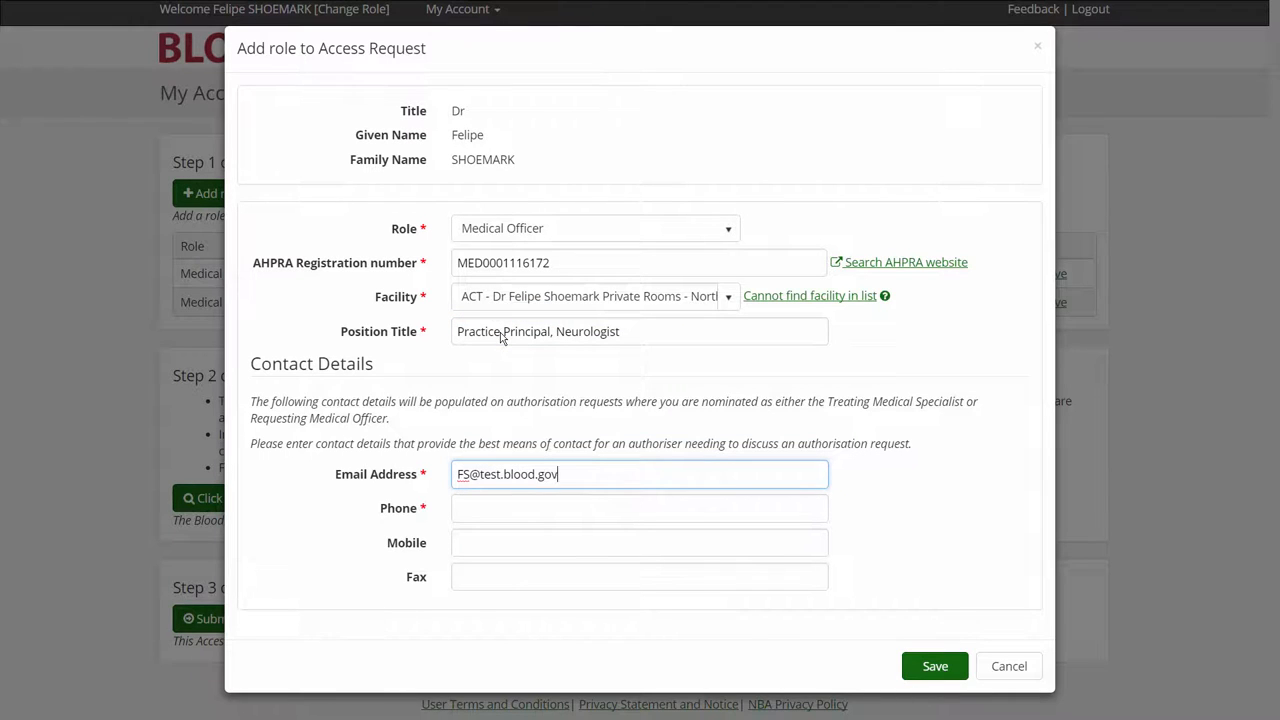
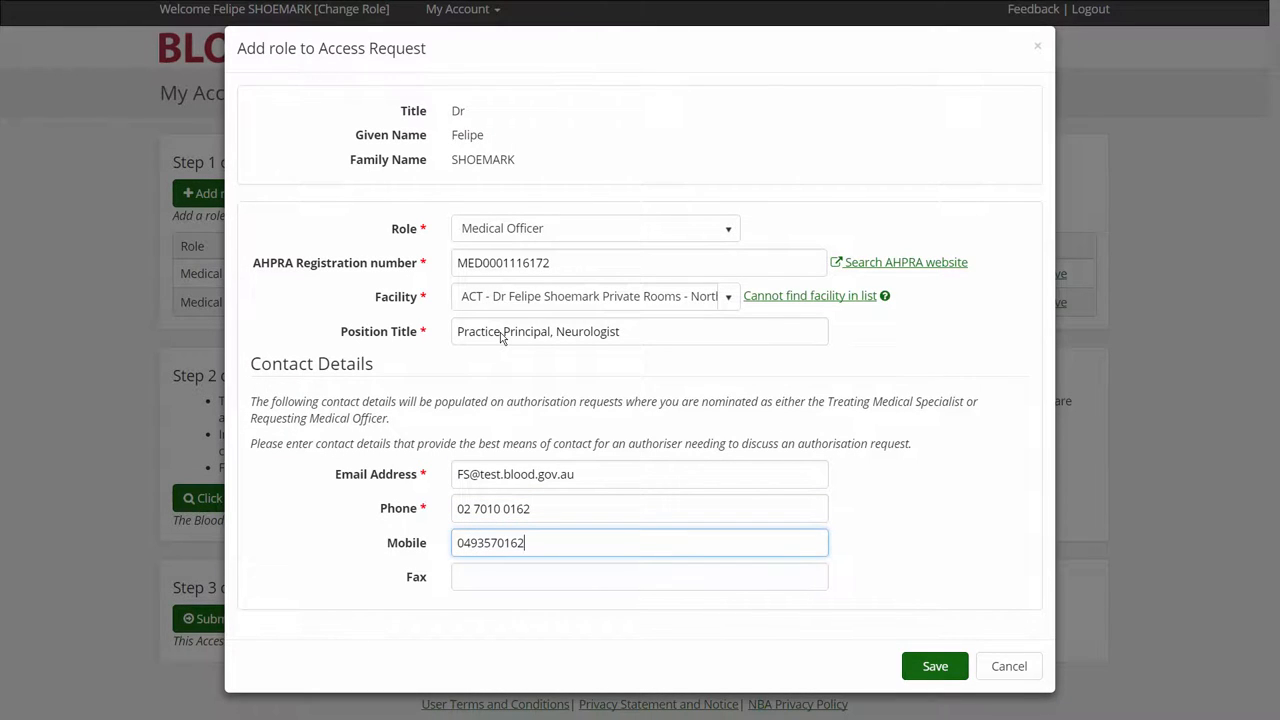
{"action": "left_click", "coordinate": [934, 666]}
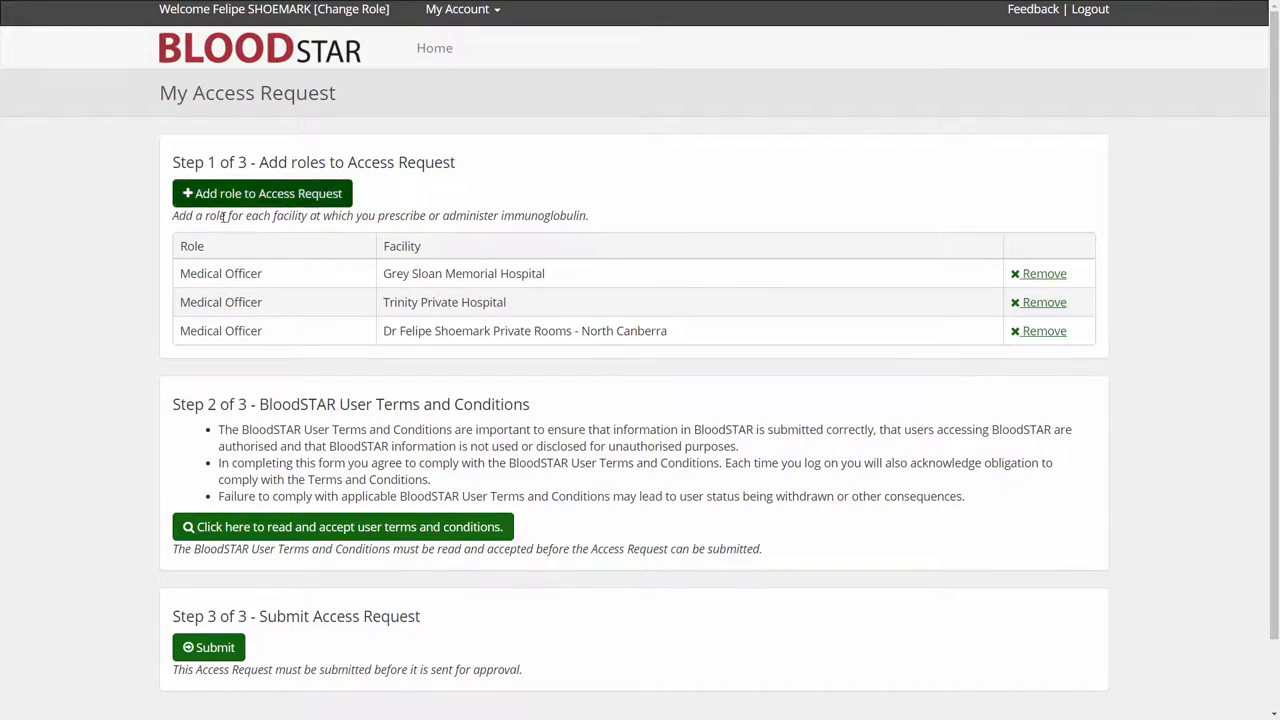
- Submit the access request so all four Medical Officer requests show as Pending
{"action": "left_click", "coordinate": [342, 526]}
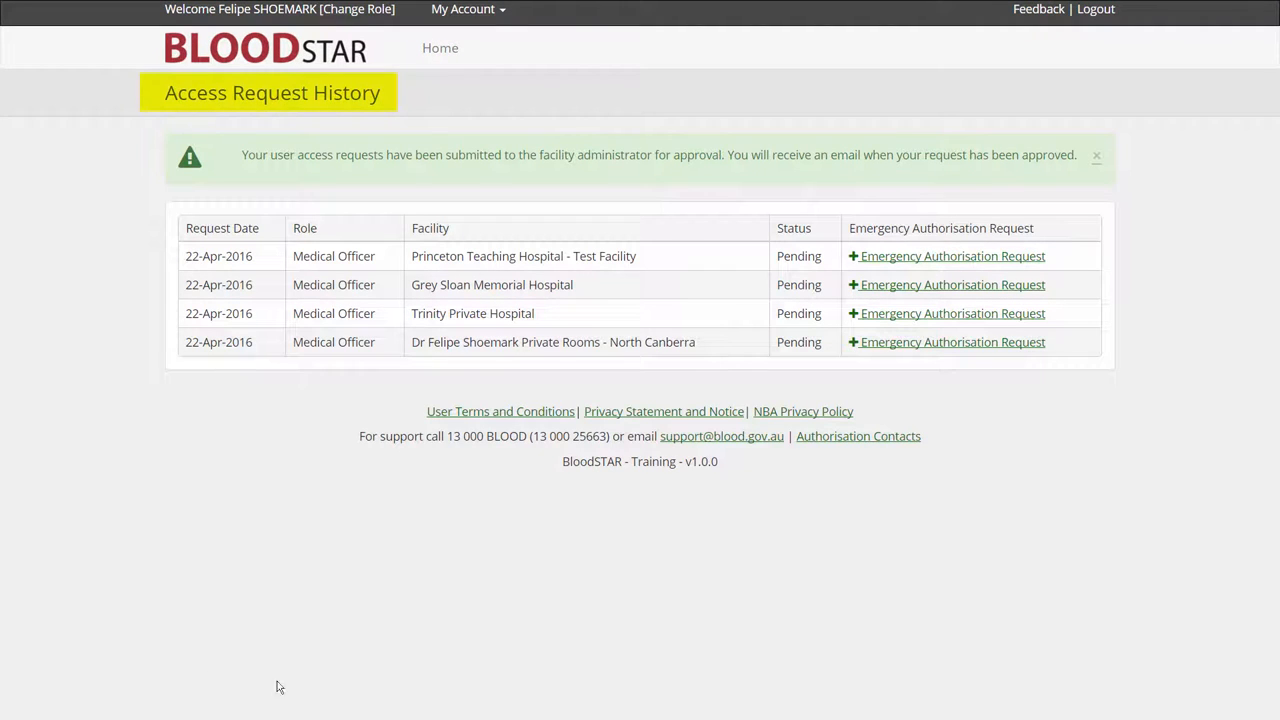
{"action": "mouse_move", "coordinate": [642, 529]}
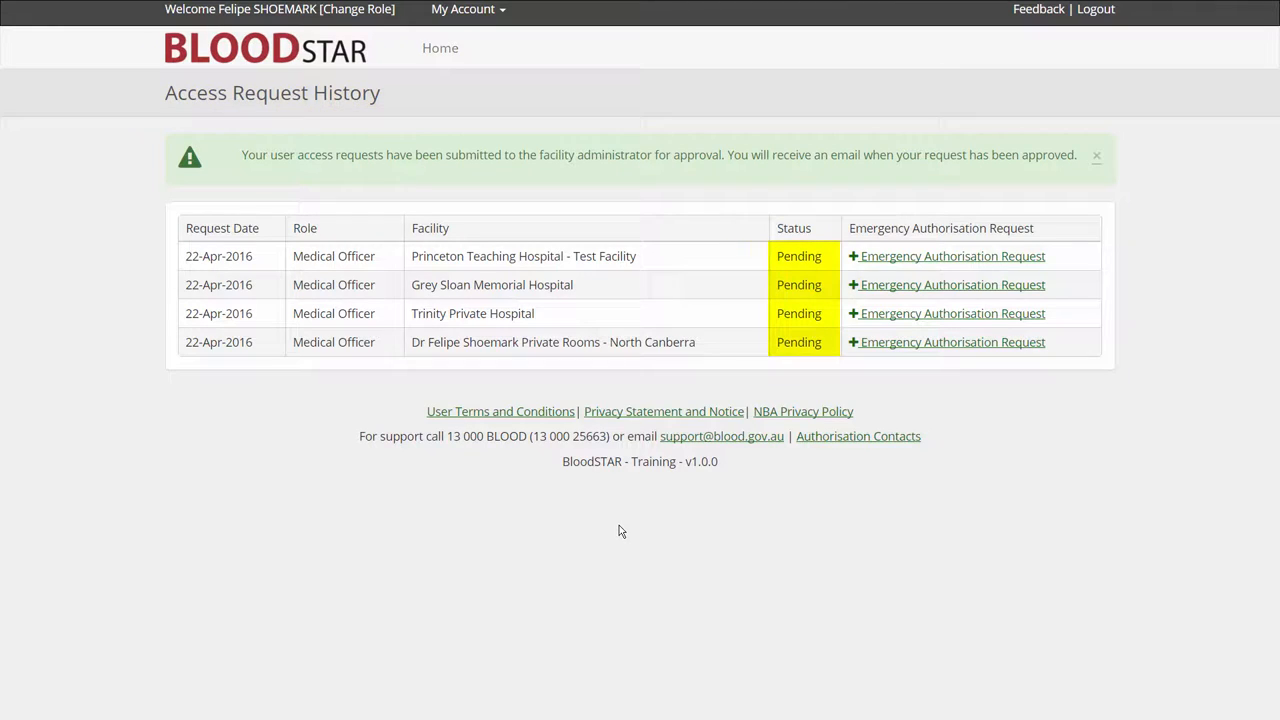
{"action": "mouse_move", "coordinate": [631, 530]}
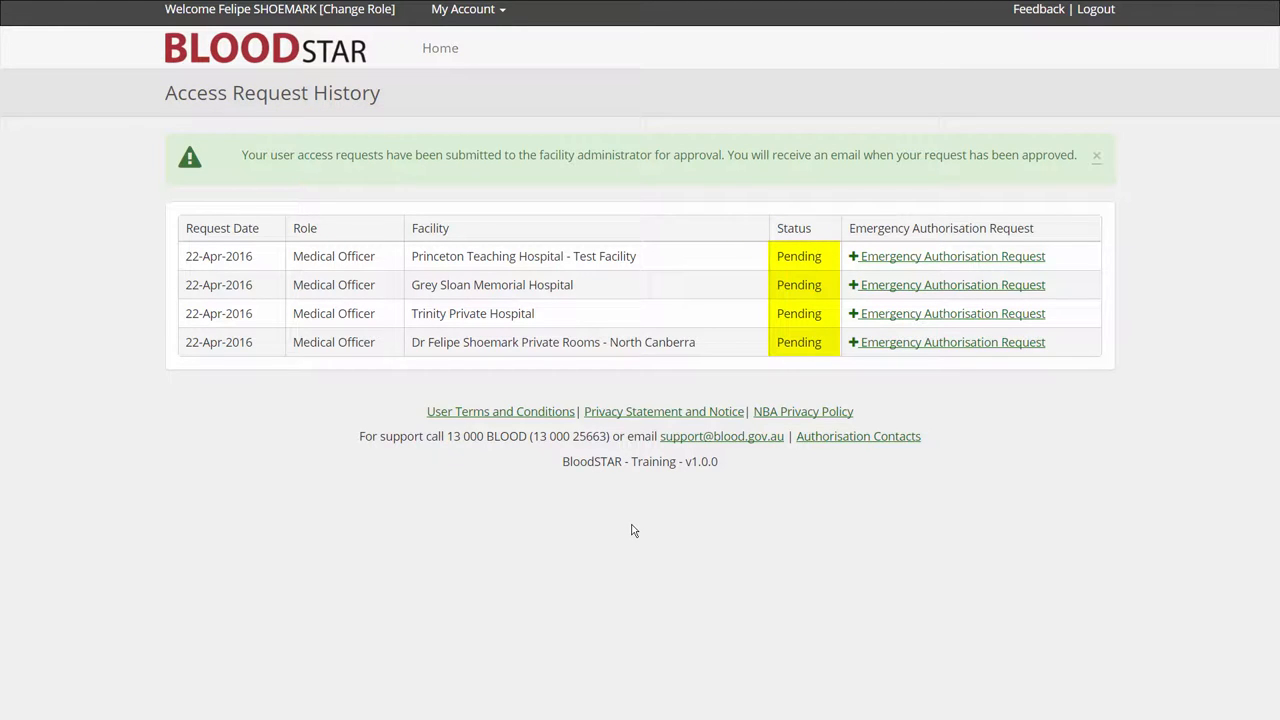